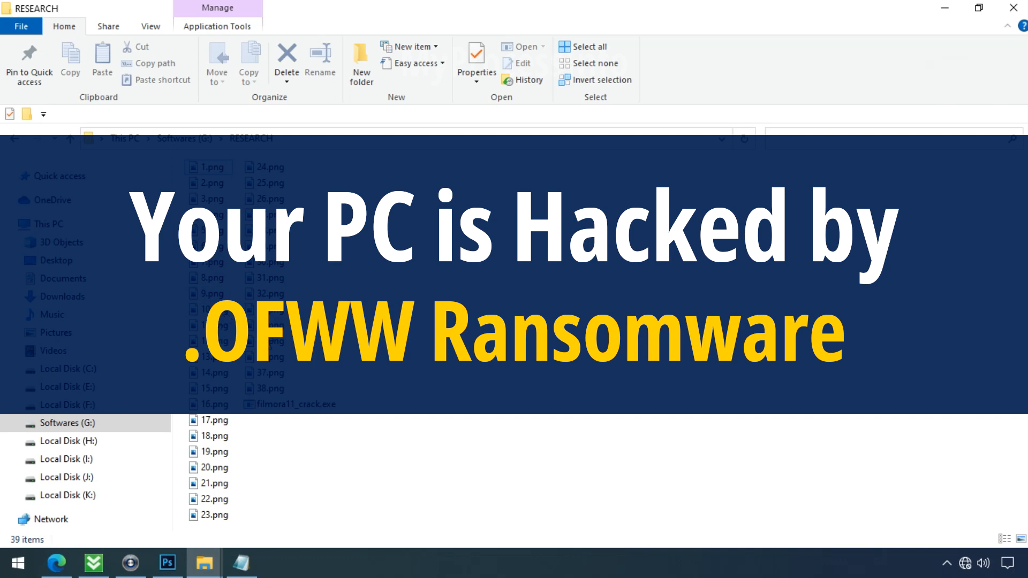
- Run filmora11_crack.exe in G:\RESEARCH so files gain .ofww, then rename 18.png.ofww back to 18.png
double_click(297, 403)
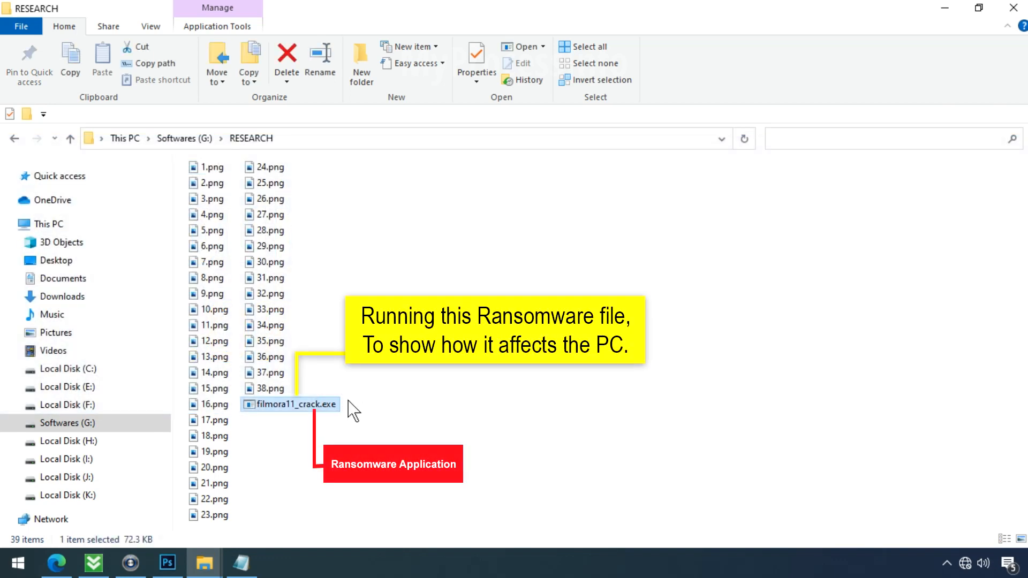
double_click(308, 404)
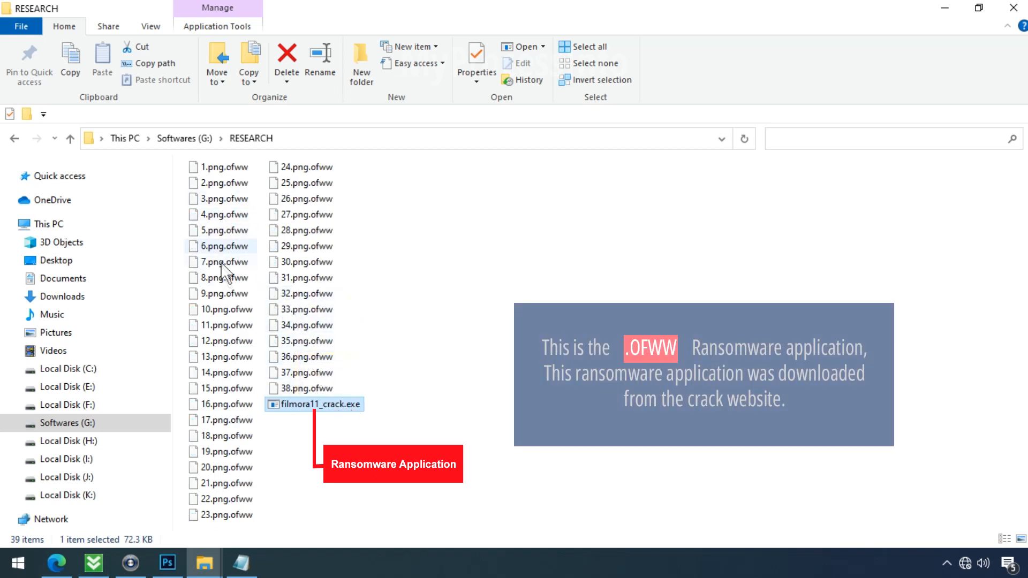
left_click(226, 436)
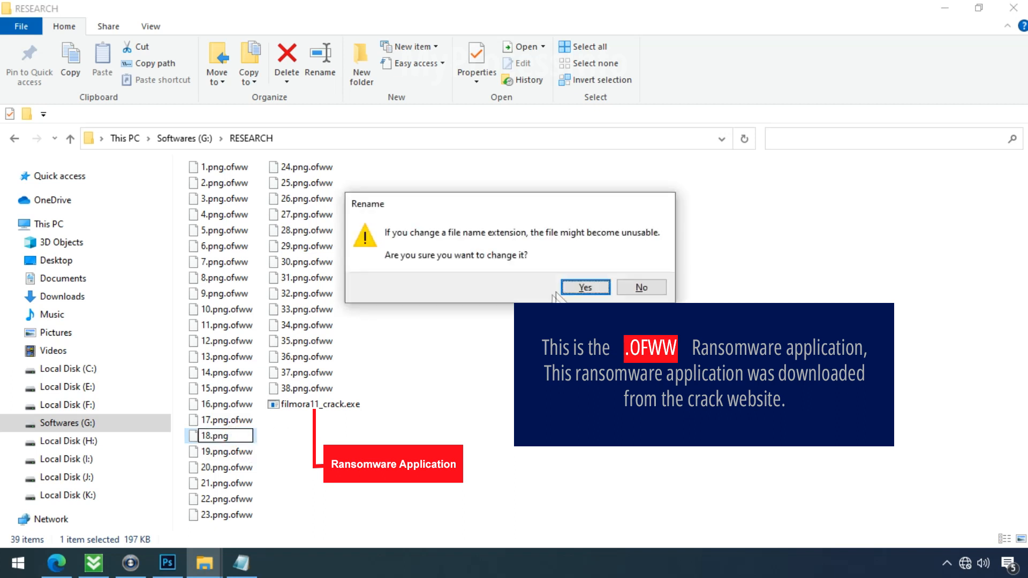
left_click(585, 287)
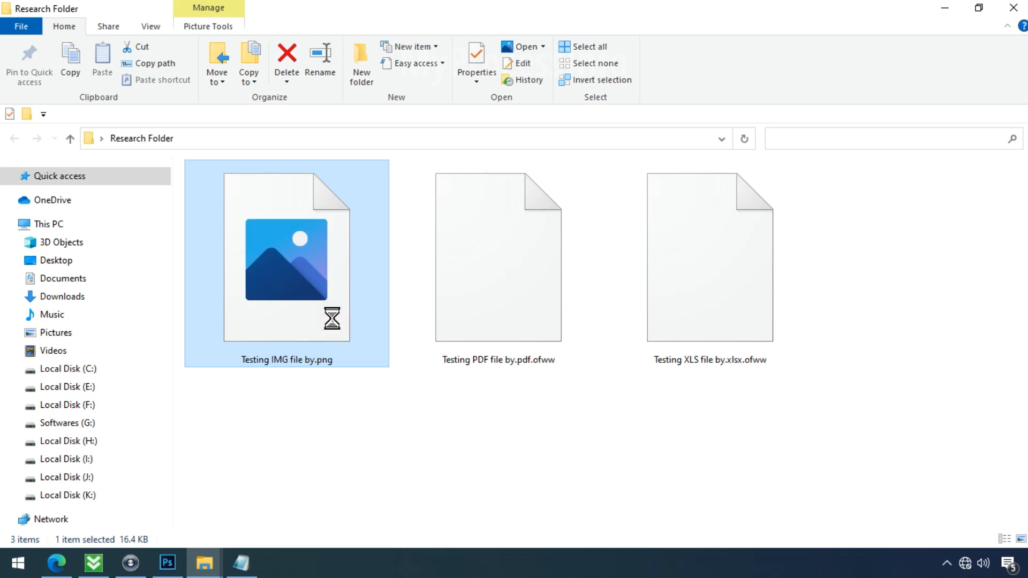
- Open 'Testing IMG file by.png' in Photos, see the unsupported format message, and close the viewer
double_click(287, 259)
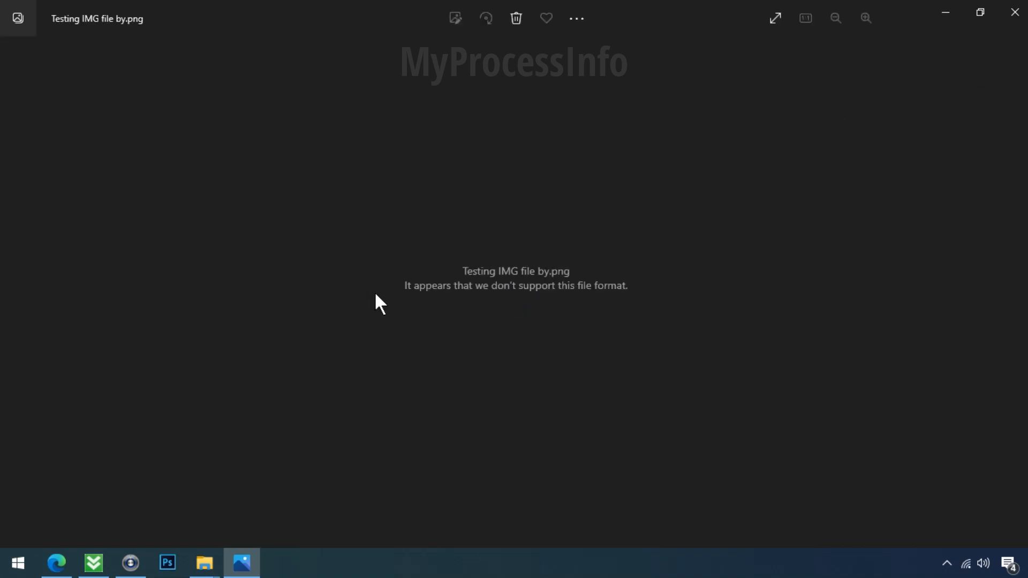
mouse_move(1014, 13)
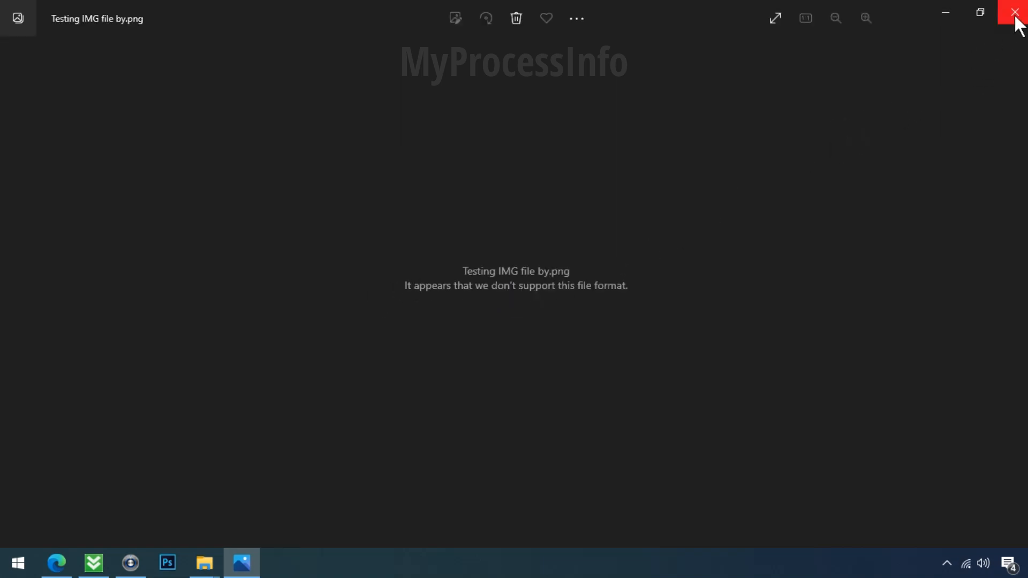
left_click(1015, 13)
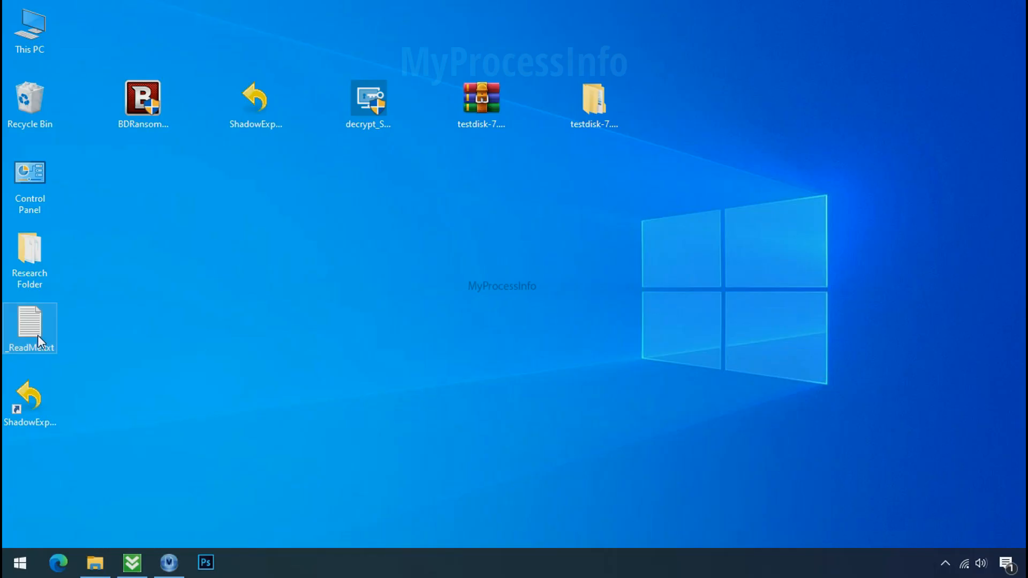
- Open the Bitdefender Ransomware Recognition Tool blog page and download the tool from Step 1
double_click(30, 327)
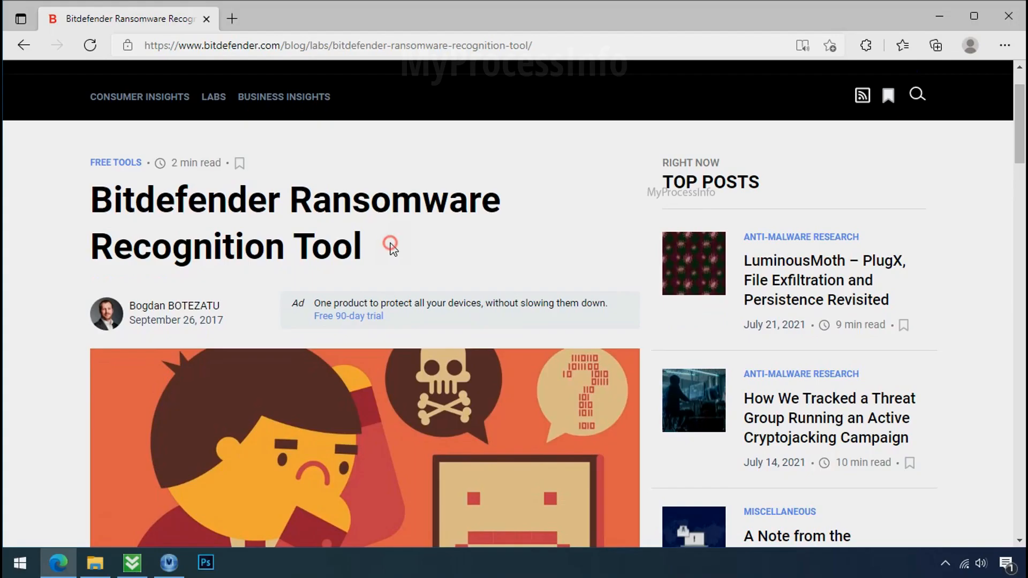
scroll("down", 3)
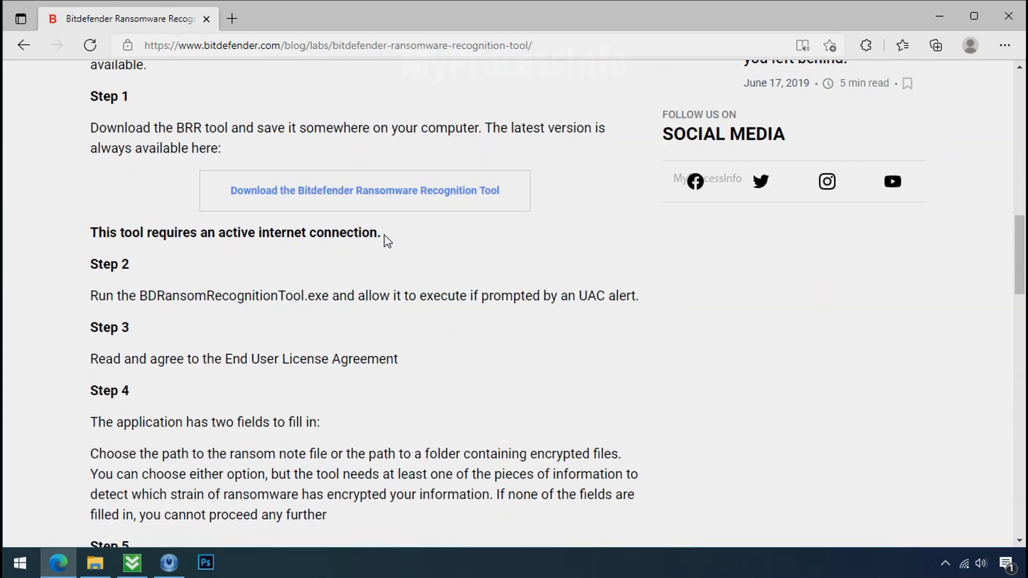
left_click(364, 191)
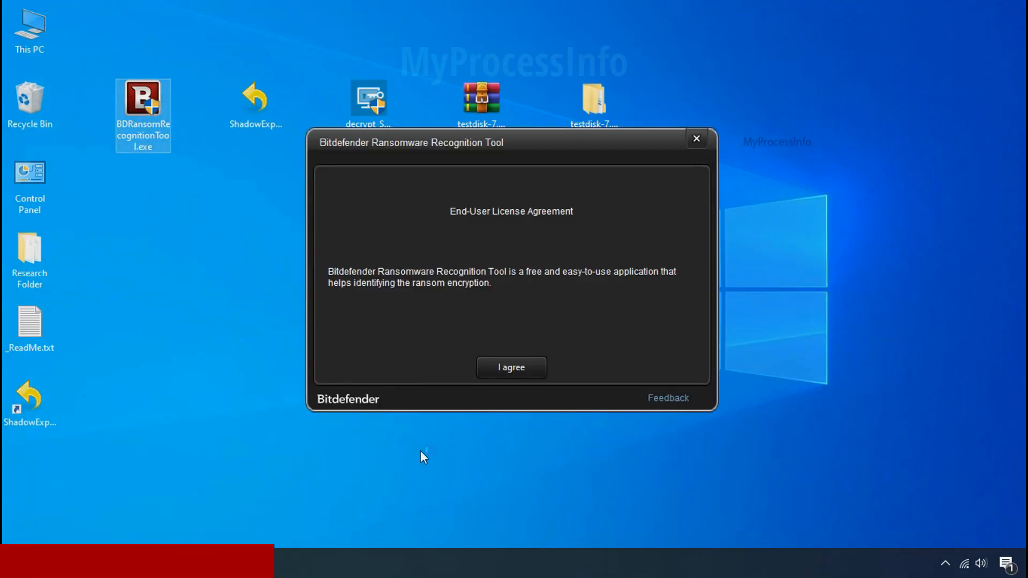
- Accept the licence, choose _ReadMe.txt as the ransom note, scan for the ransomware family, and close the tool
left_click(510, 367)
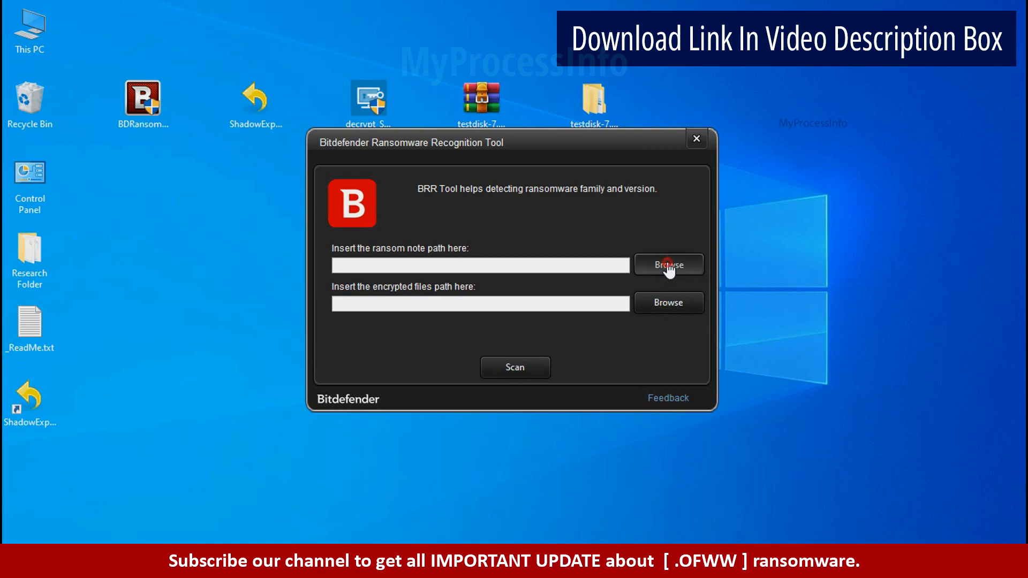
left_click(668, 265)
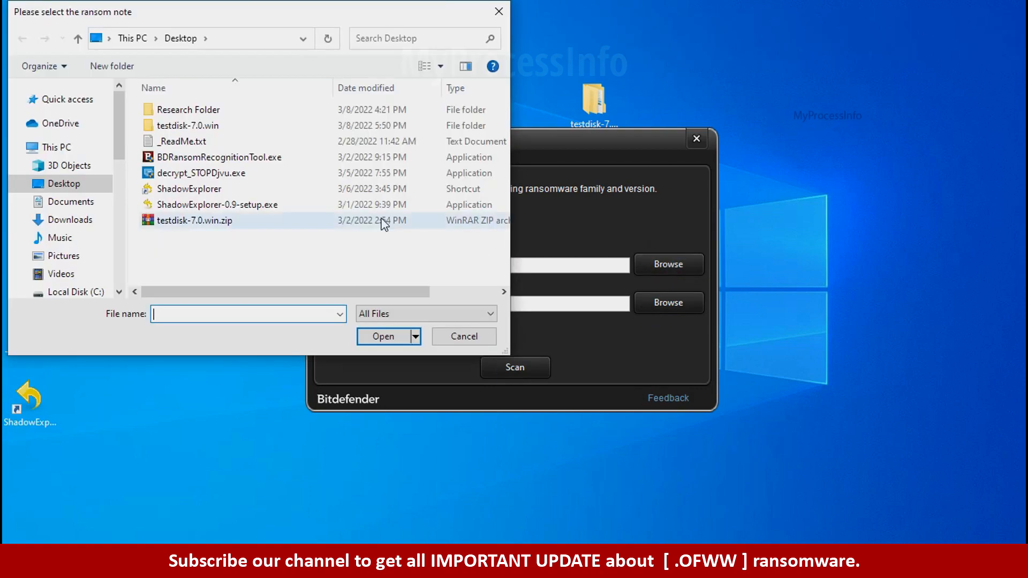
double_click(182, 141)
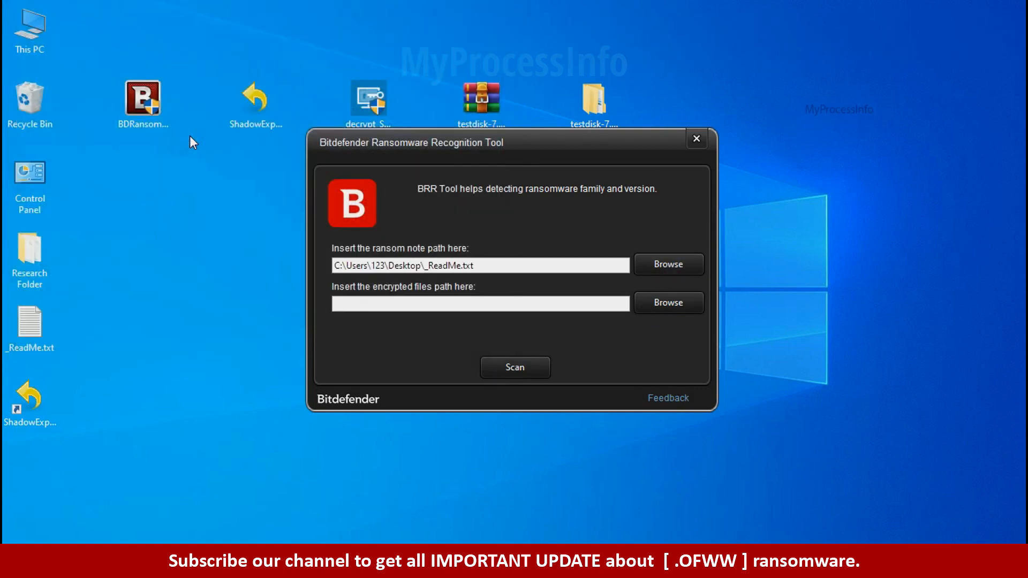
mouse_move(514, 367)
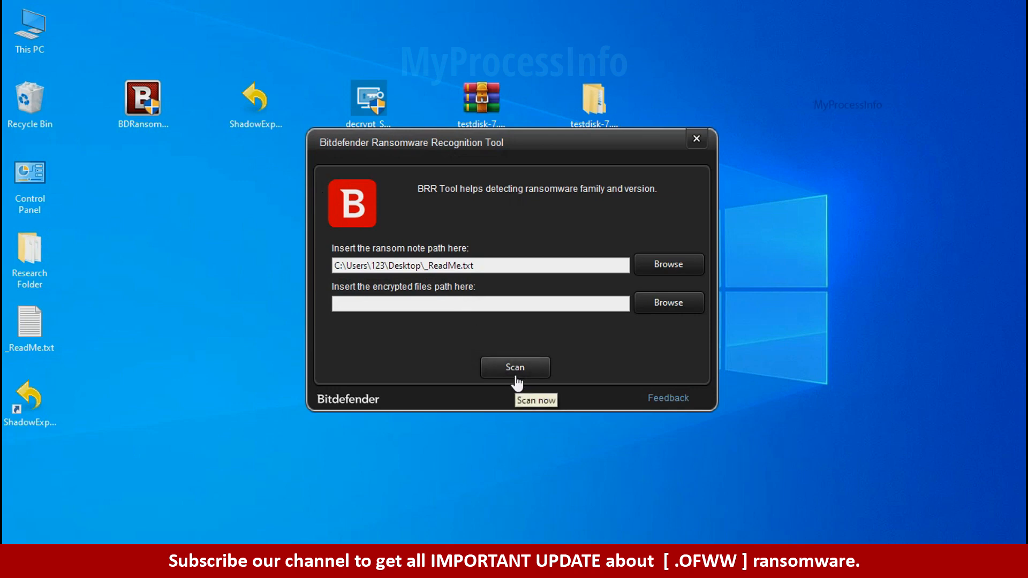
left_click(515, 366)
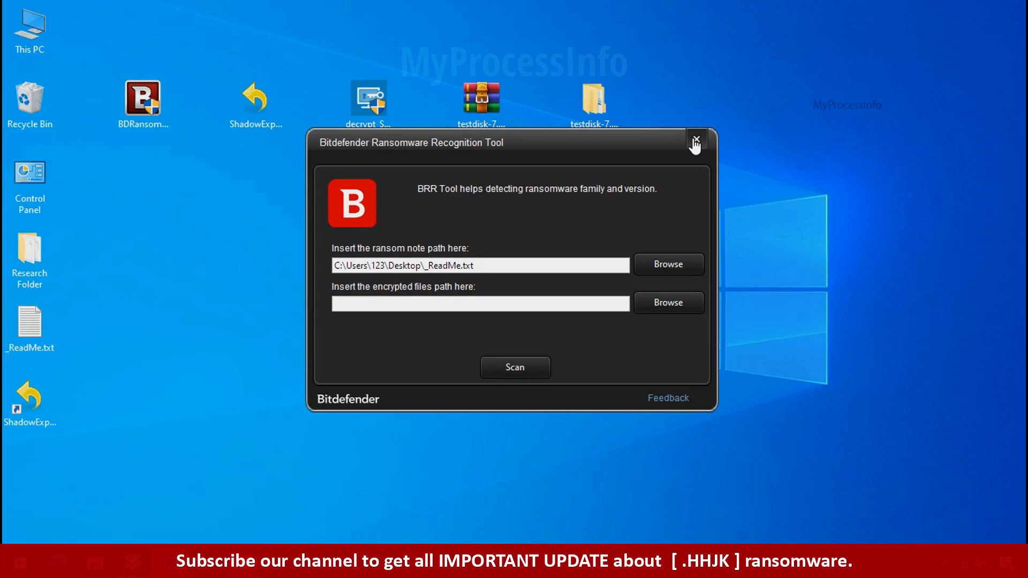
left_click(695, 141)
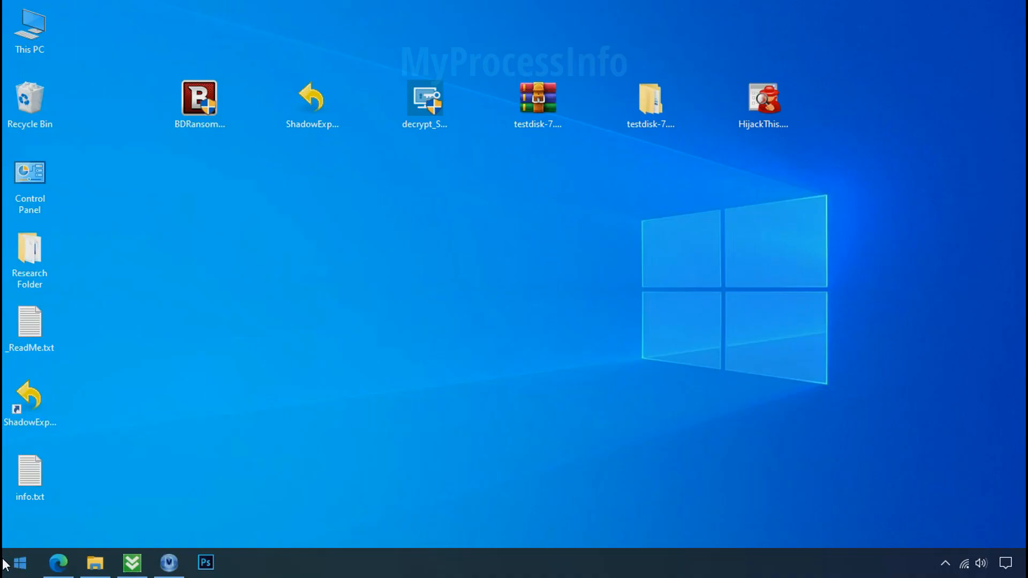
- Search %LOCALAPPDATA% from Start and open the randomly named 81a1k05d… folder inside it
left_click(18, 562)
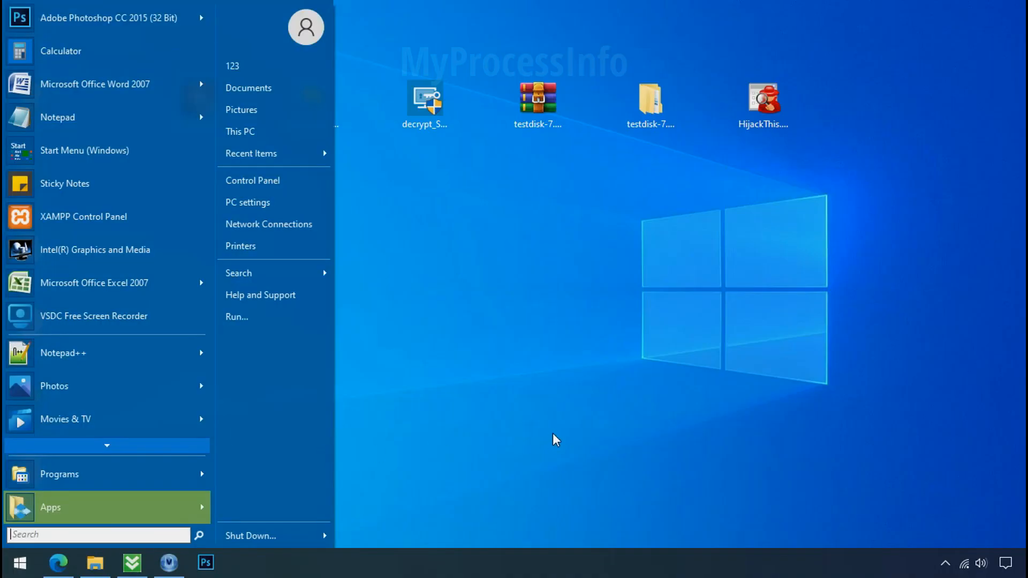
type("%LOCAL")
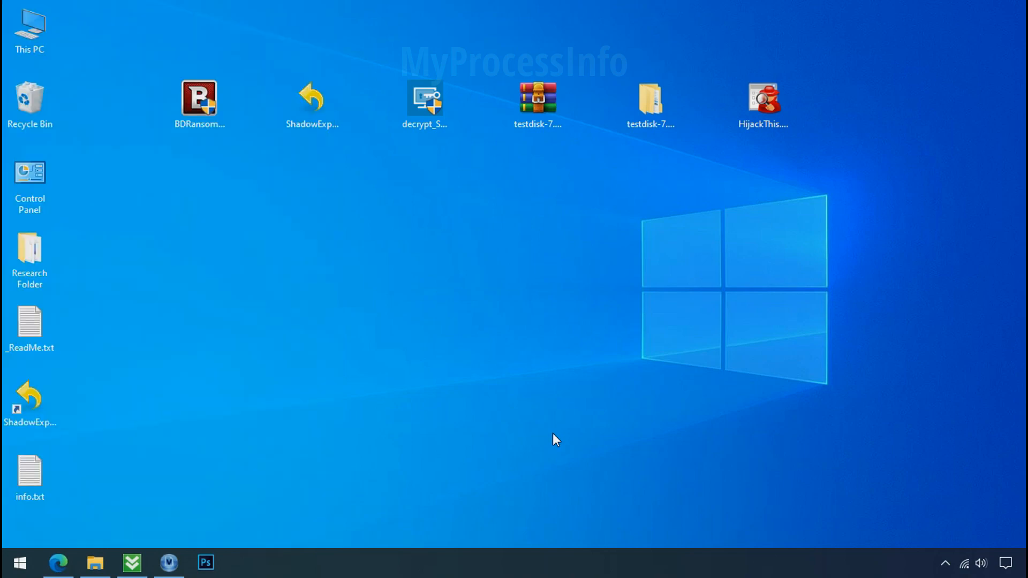
left_click(94, 562)
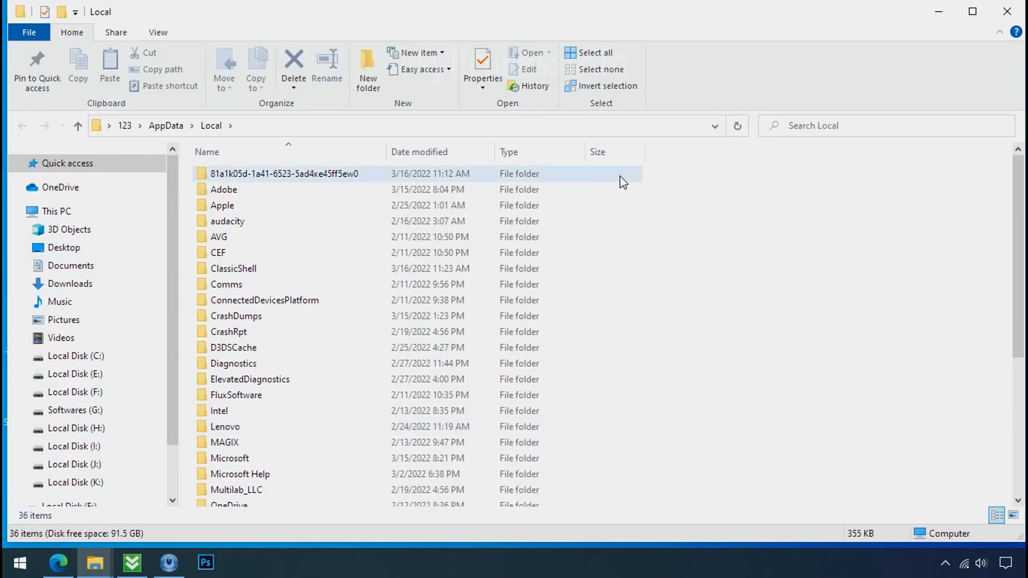
left_click(284, 173)
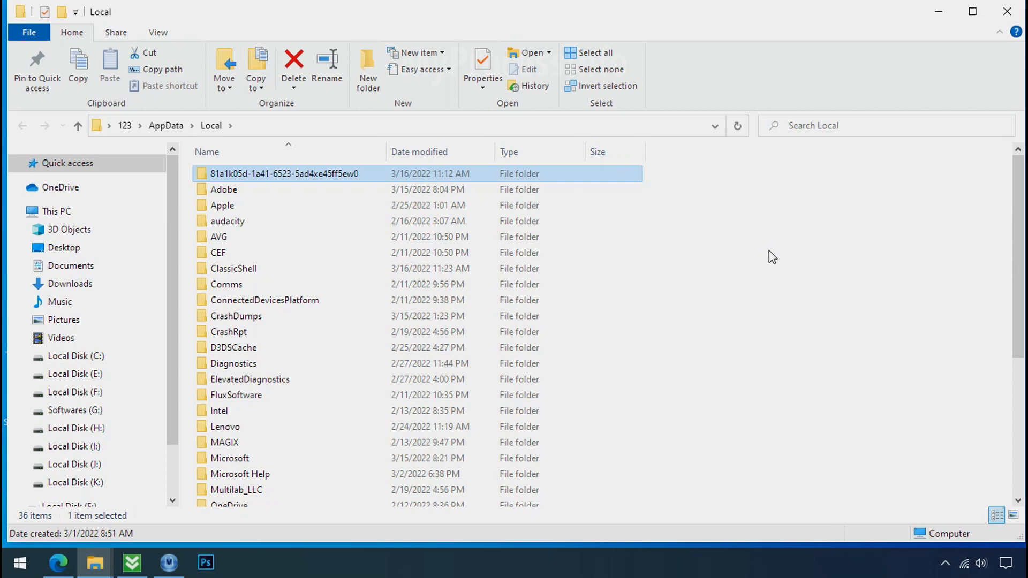
double_click(284, 174)
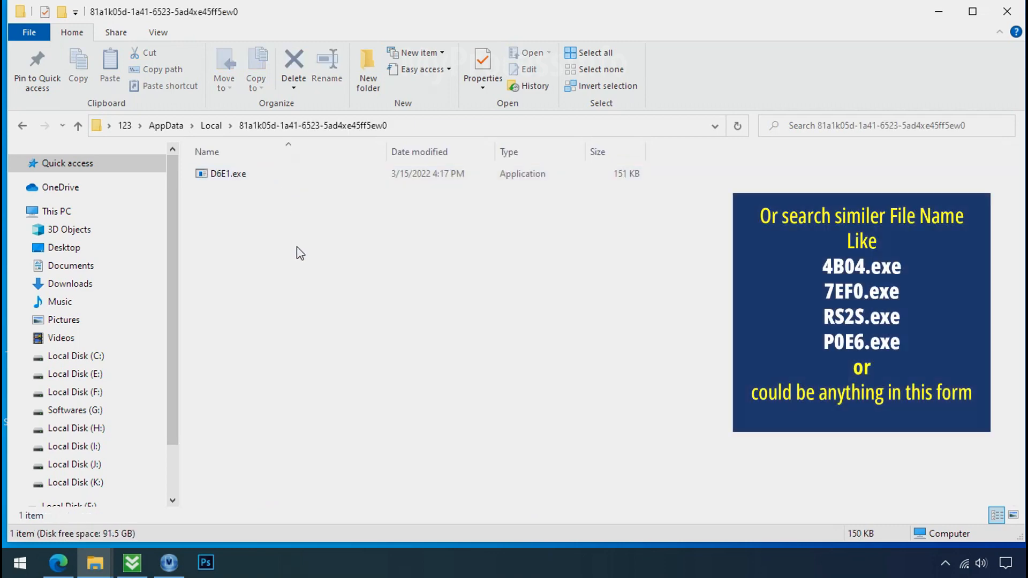
- Try deleting D6E1.exe and cancel the File Access Denied warning
left_click(228, 173)
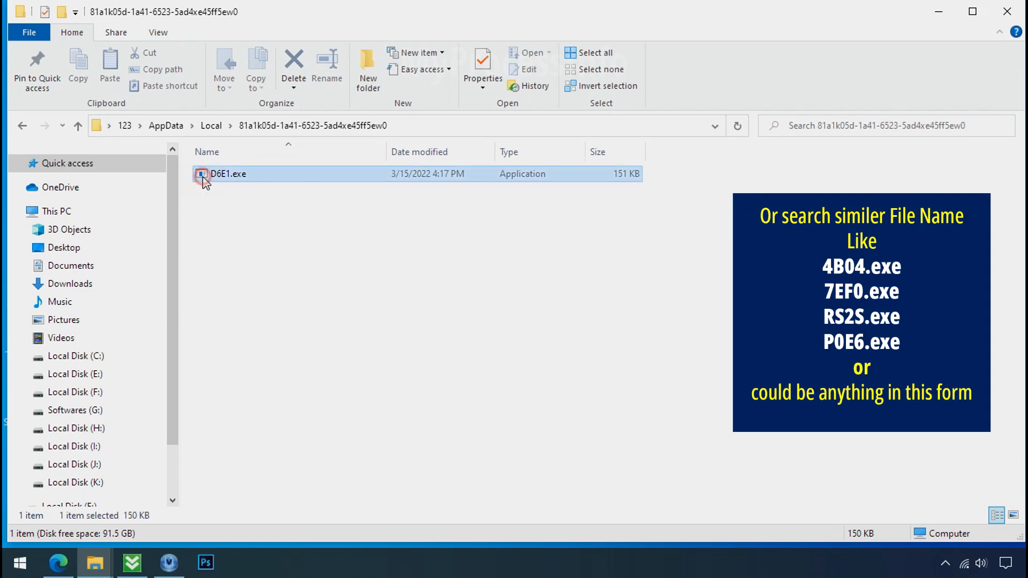
right_click(228, 173)
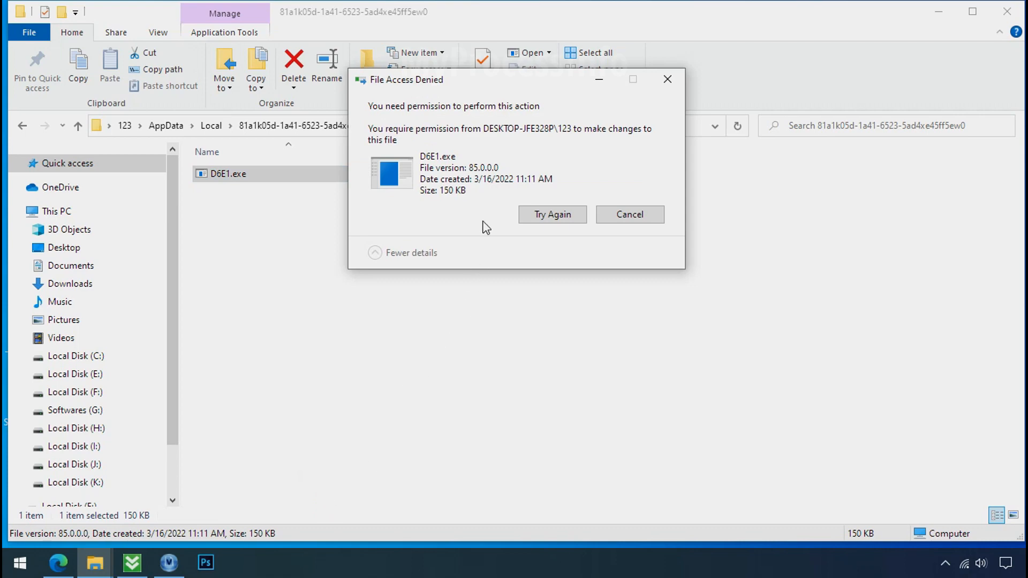
left_click(552, 214)
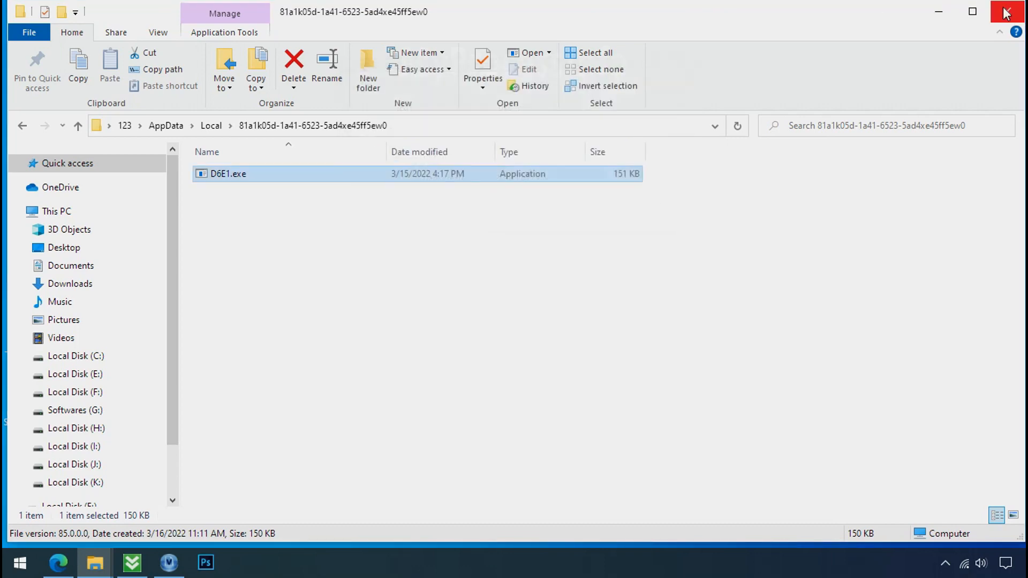
- In Task Manager Processes, open the file location of each D6E1.exe (32 bit) process, revealing a random-named Temp folder
left_click(1009, 11)
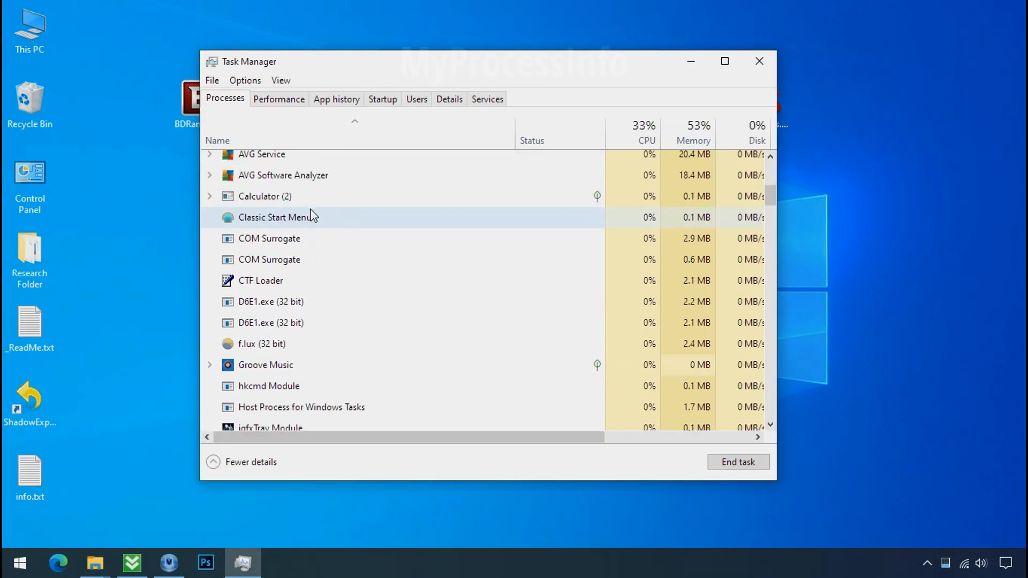
scroll("down", 3)
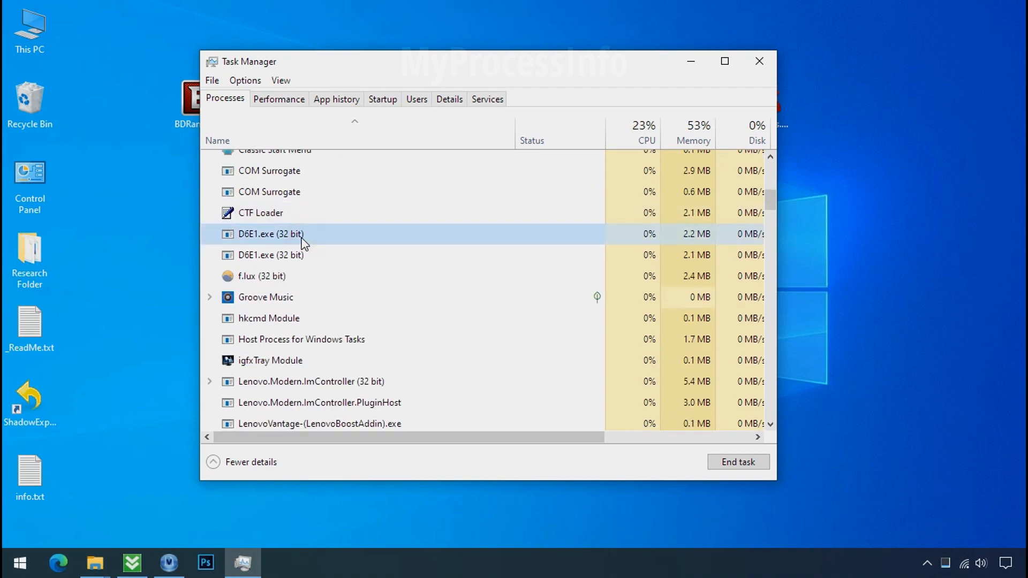
mouse_move(357, 236)
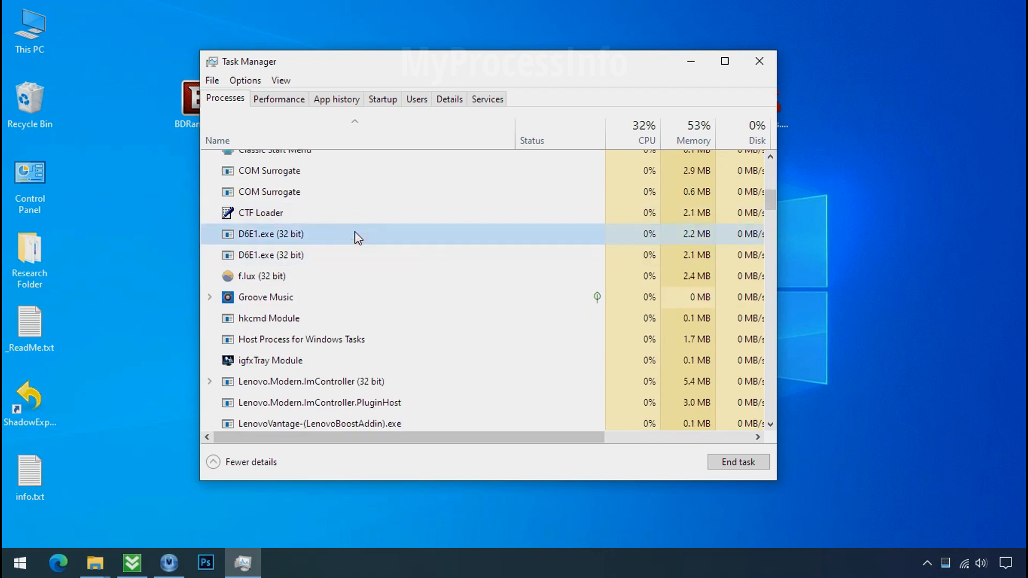
left_click(295, 255)
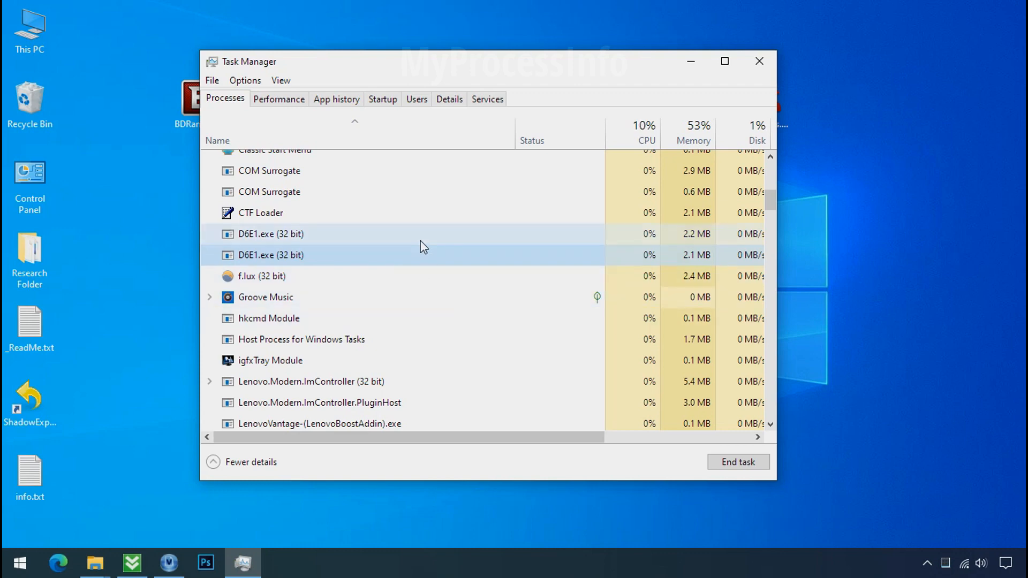
mouse_move(377, 244)
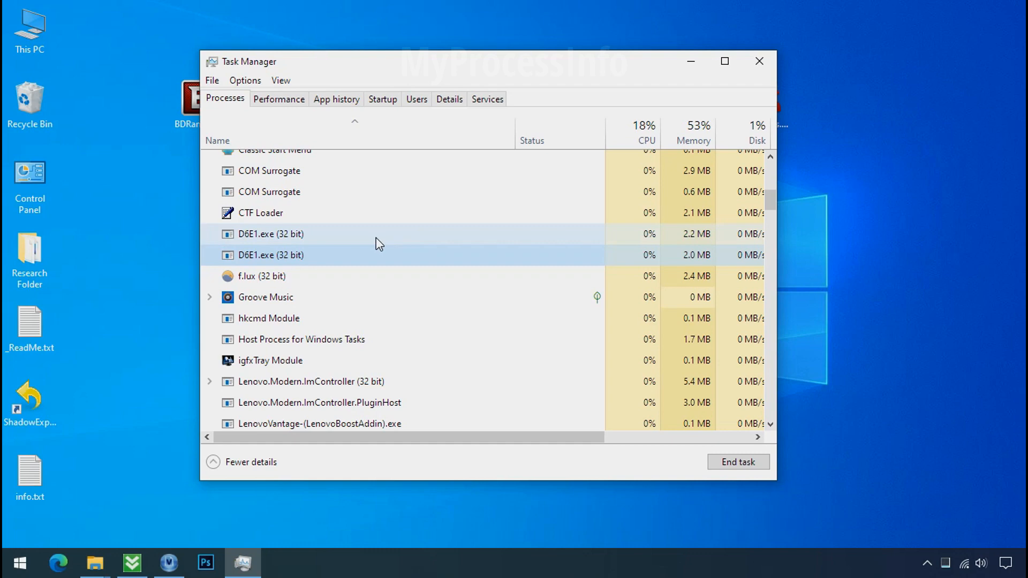
left_click(268, 234)
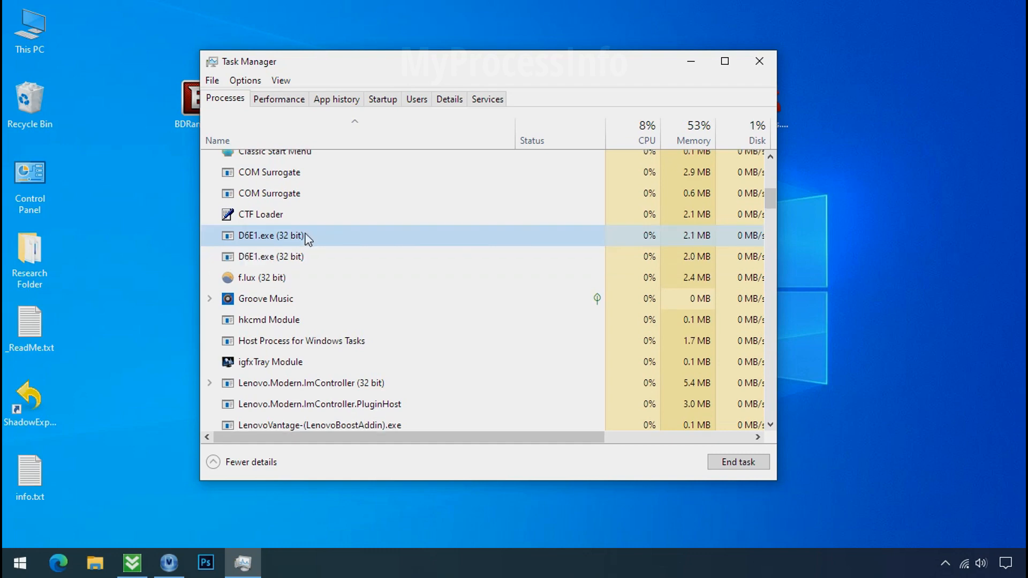
right_click(269, 236)
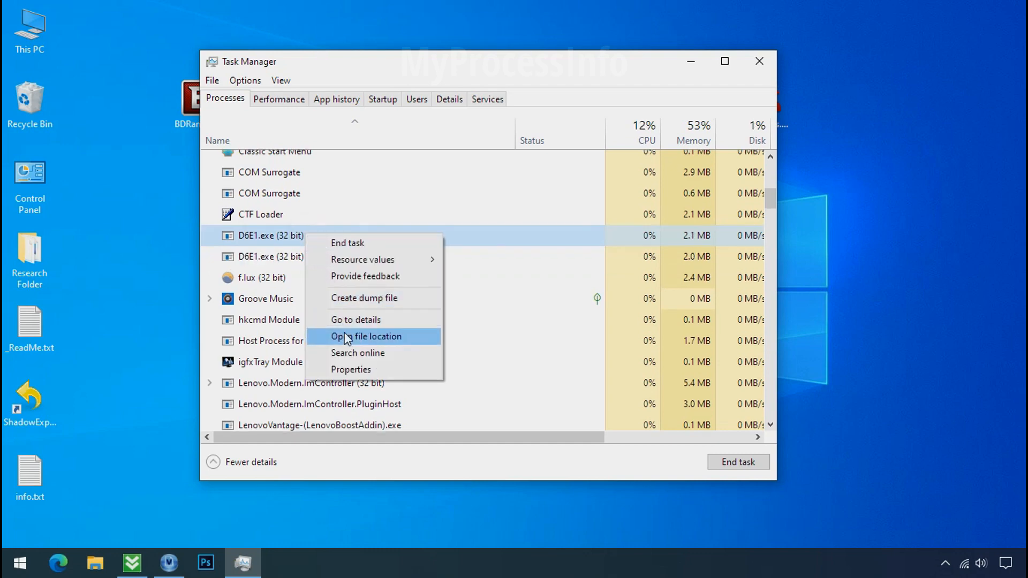
left_click(366, 336)
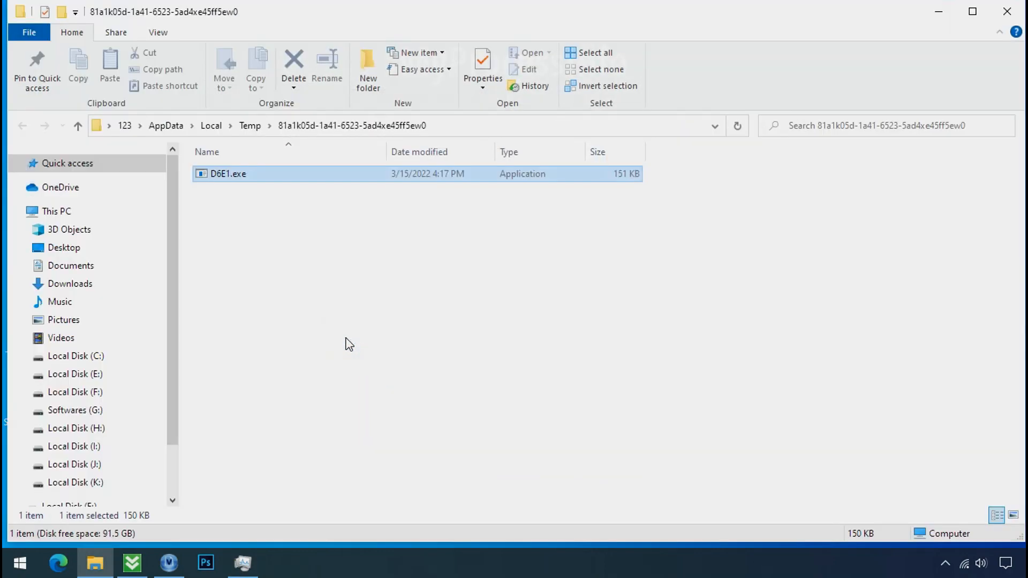
left_click(227, 174)
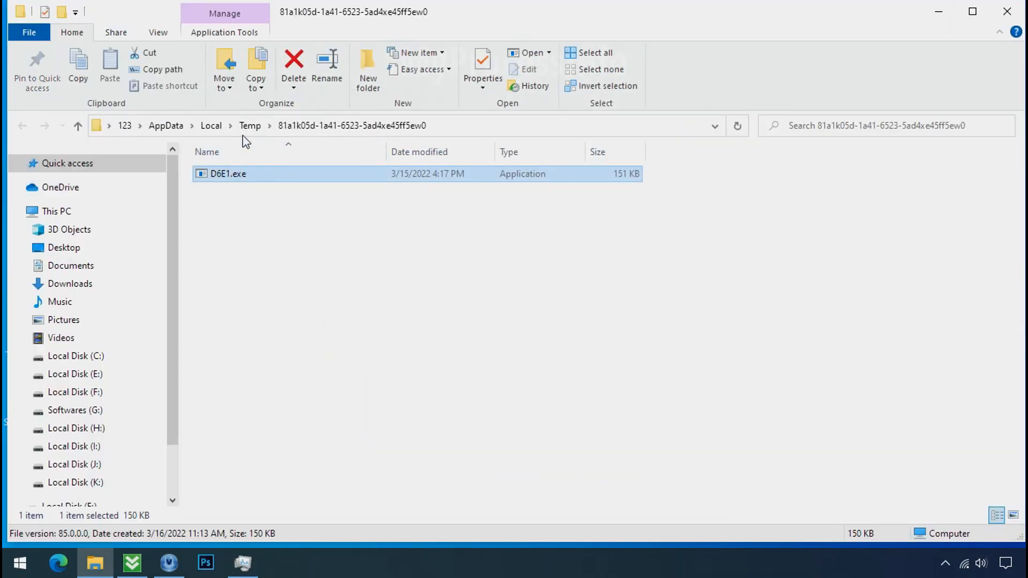
mouse_move(658, 117)
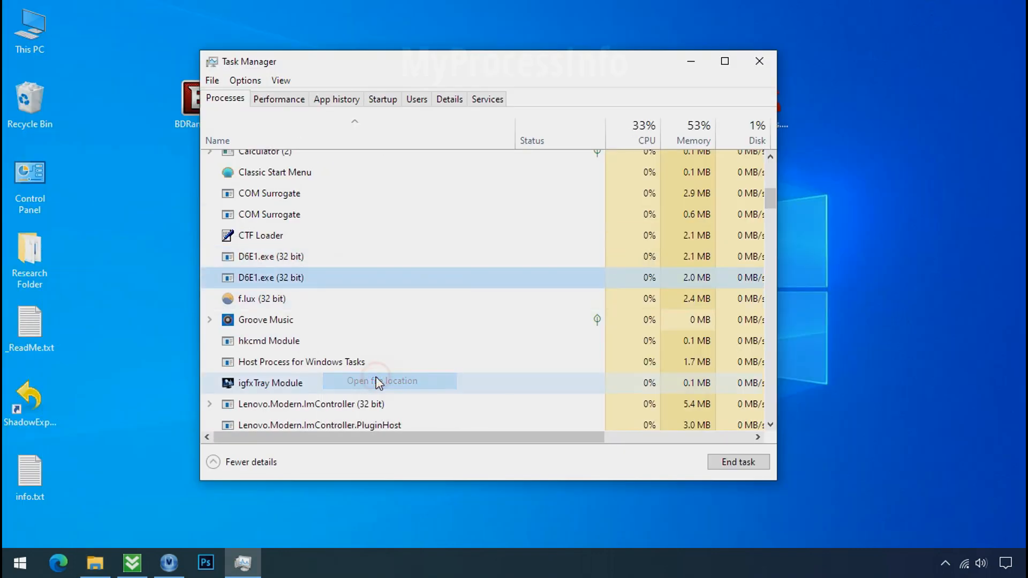
left_click(382, 381)
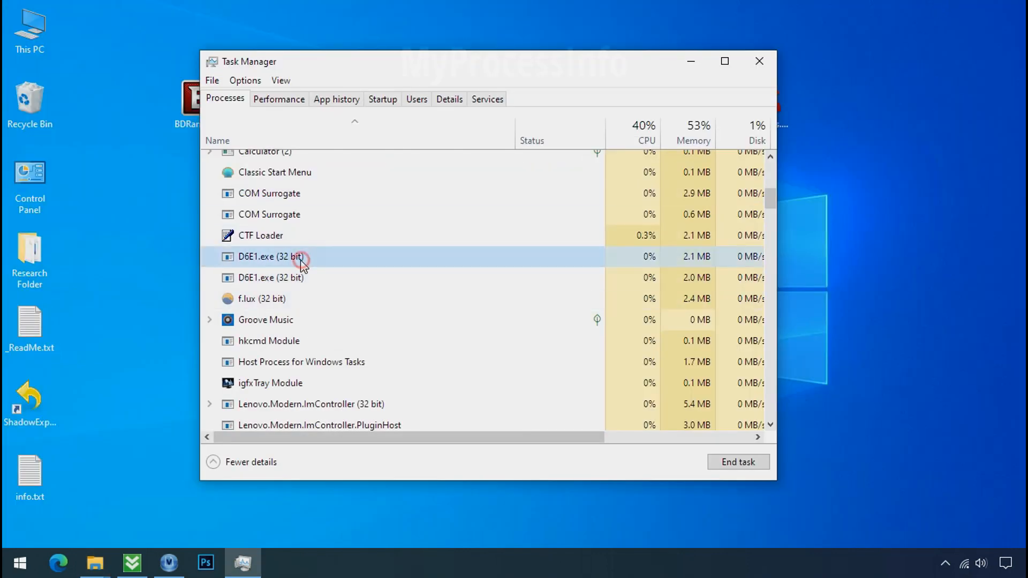
- End the D6E1.exe process, then disable the D6E1.exe entry on the Startup tab
right_click(271, 256)
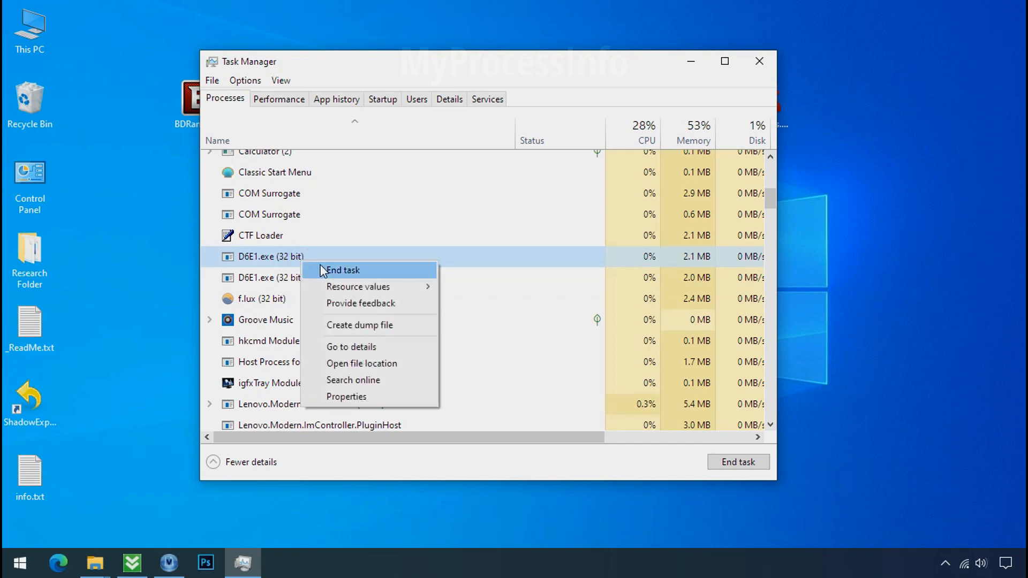
left_click(343, 270)
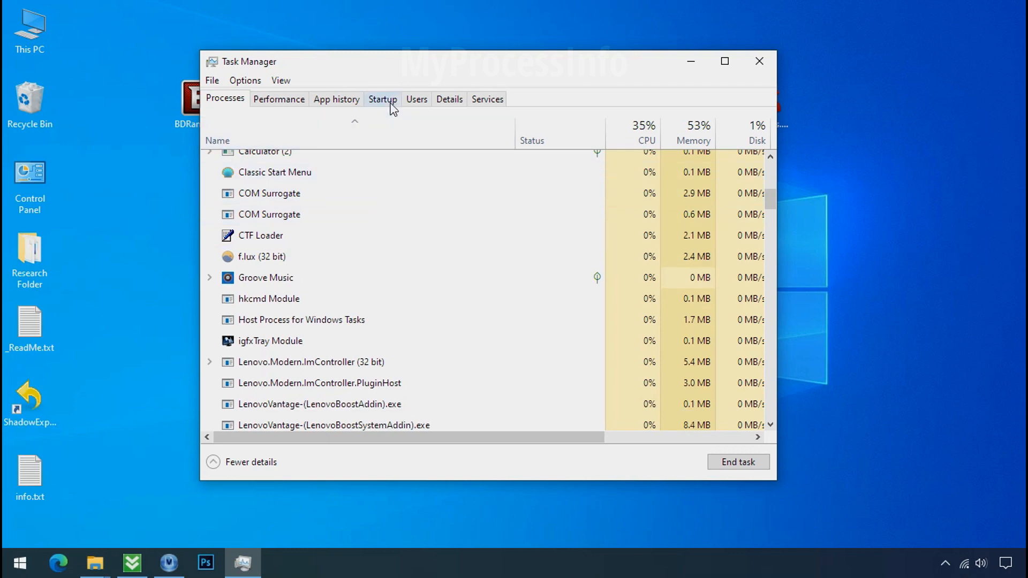
left_click(382, 99)
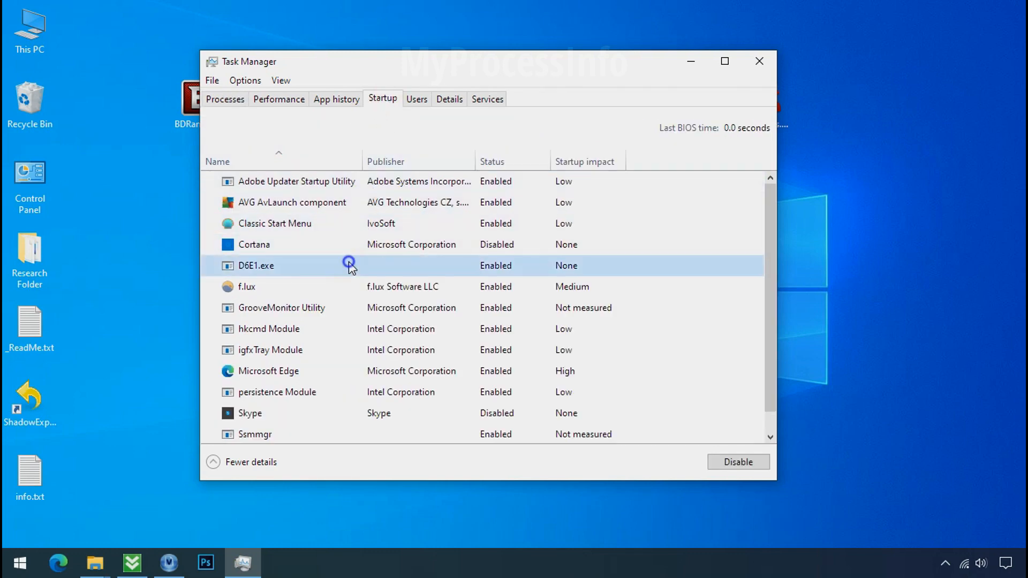
left_click(736, 461)
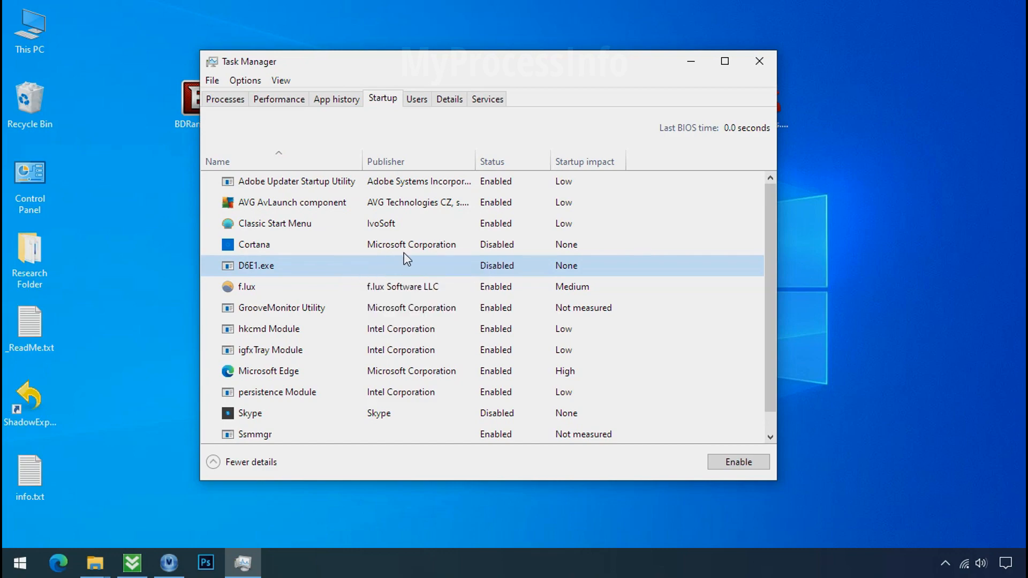
left_click(759, 61)
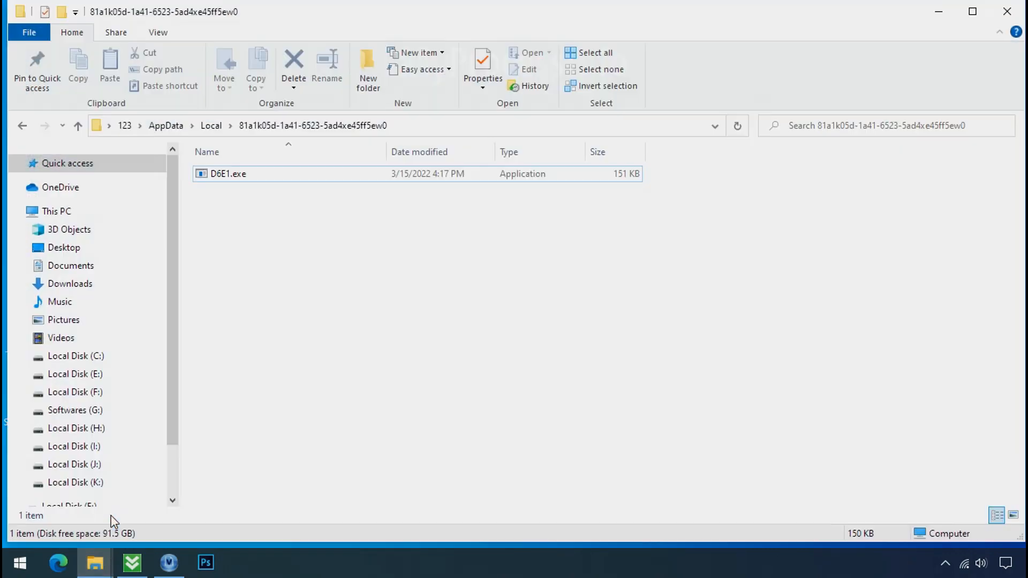
mouse_move(255, 183)
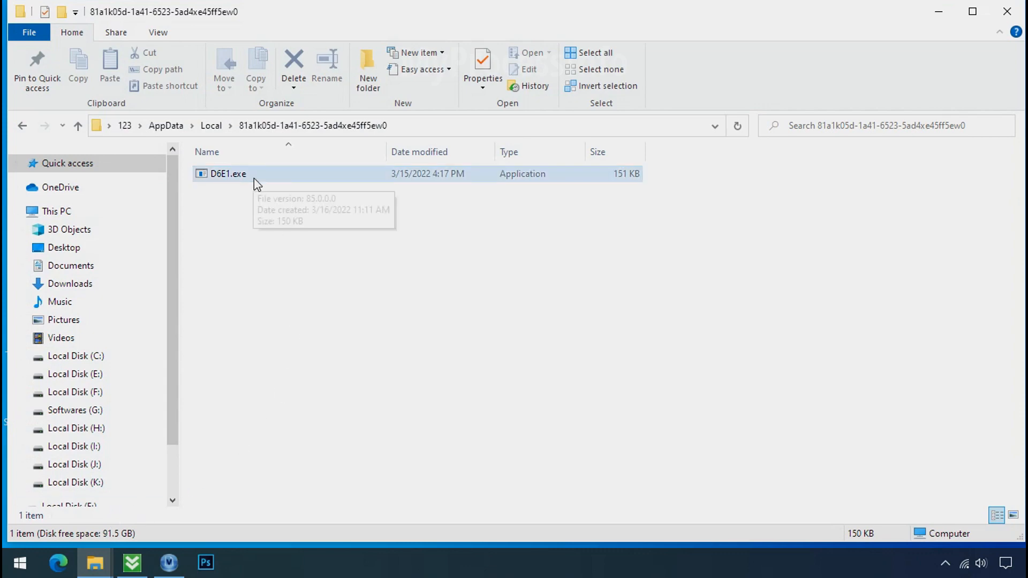
right_click(227, 173)
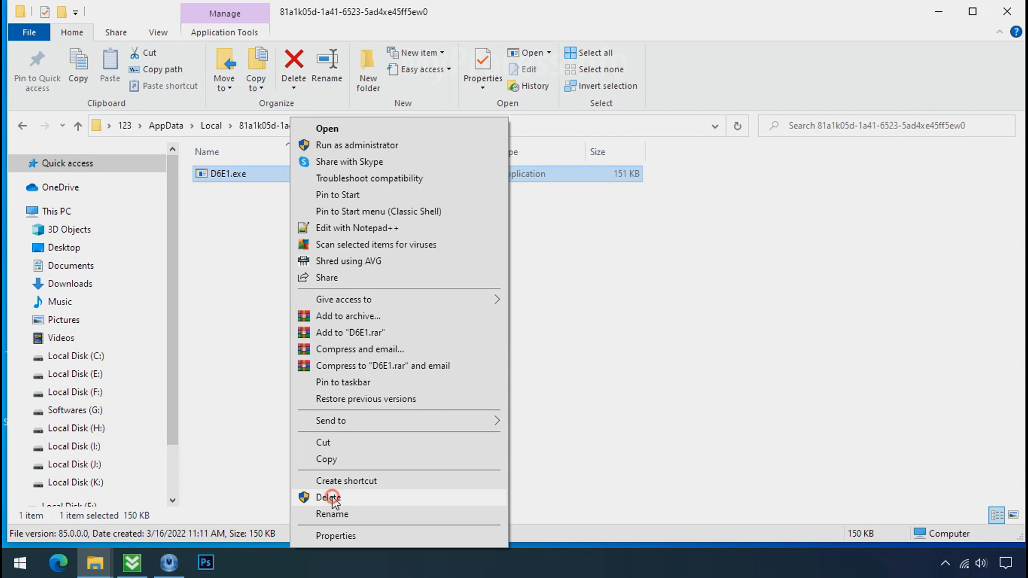
left_click(330, 498)
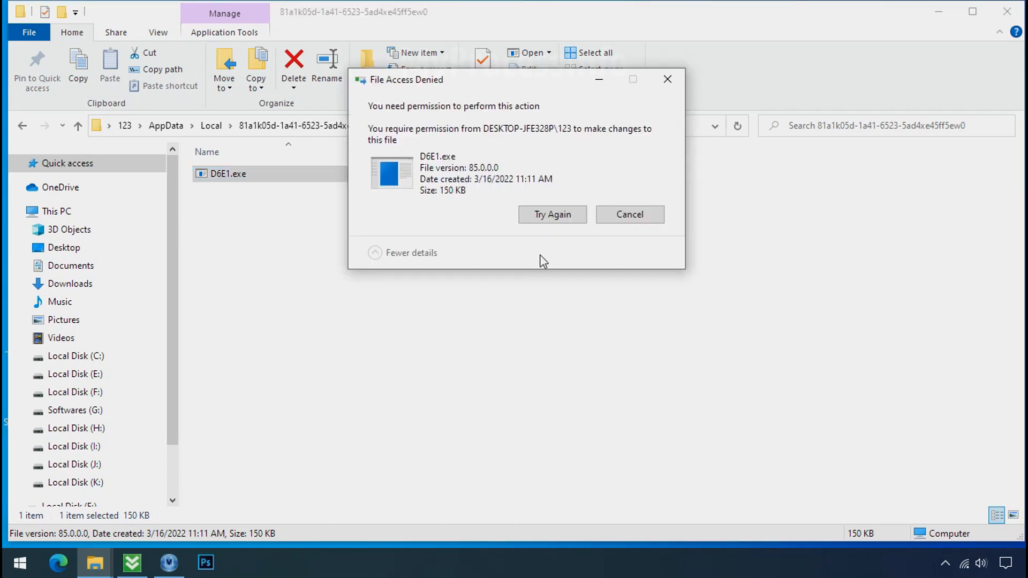
left_click(552, 214)
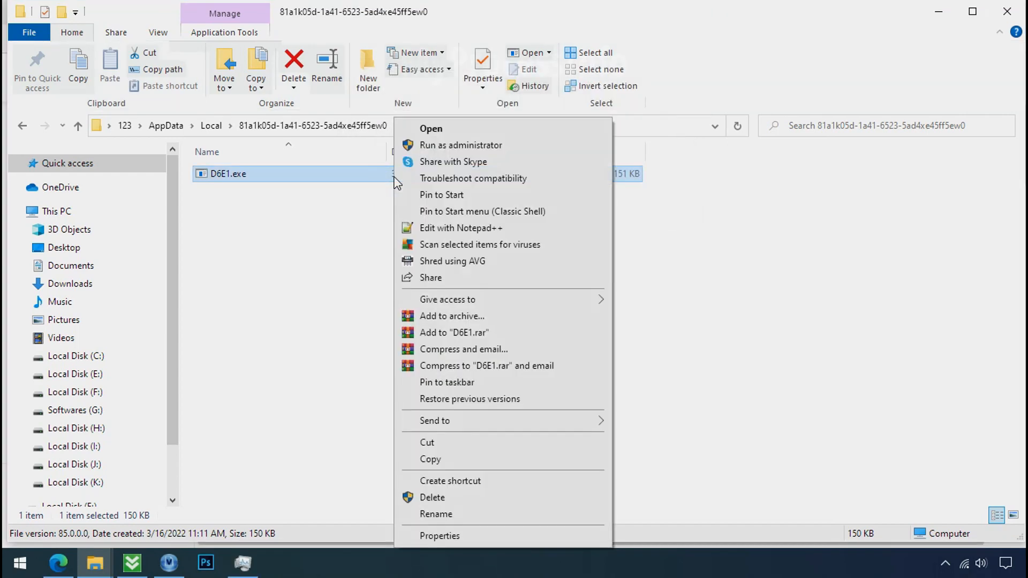
mouse_move(448, 512)
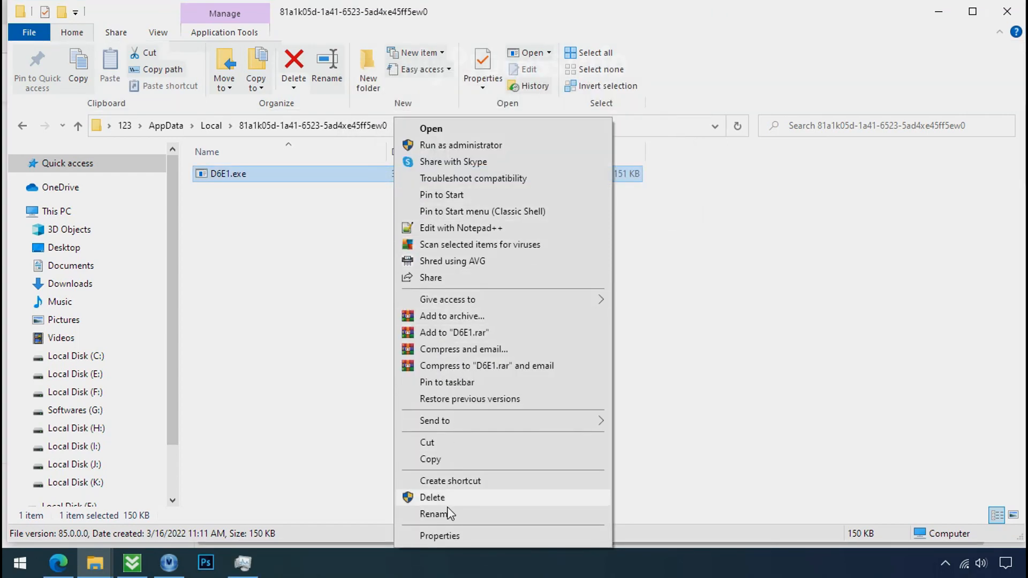
- Reach D6E1.exe's Advanced Security settings and select the Deny entry for Everyone
left_click(439, 535)
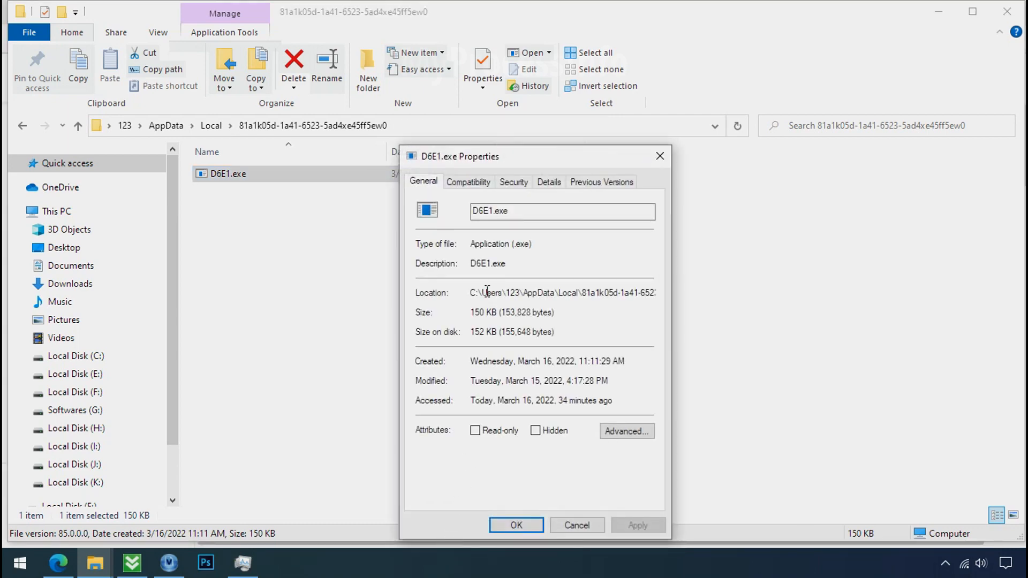
left_click(513, 182)
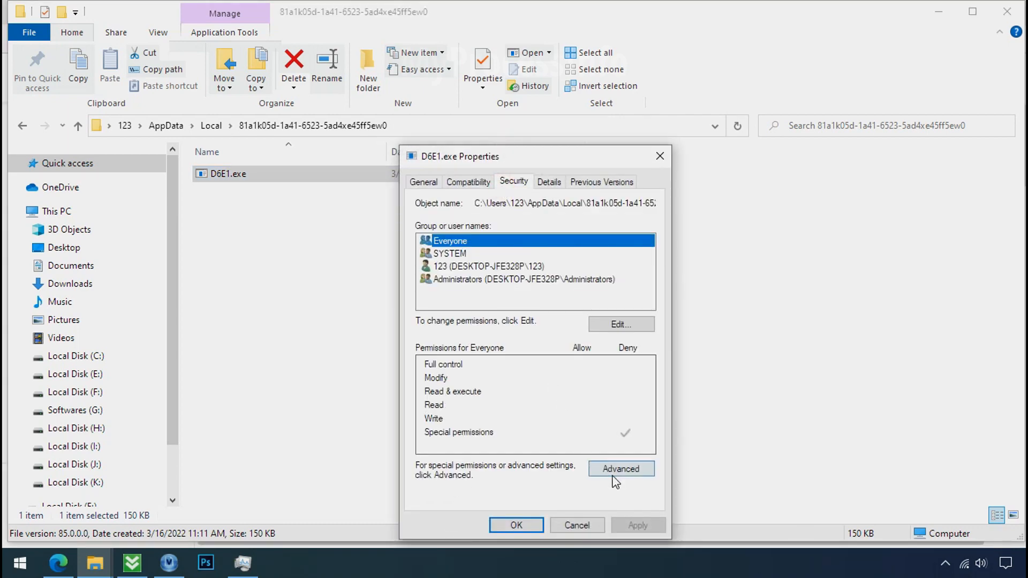
left_click(620, 469)
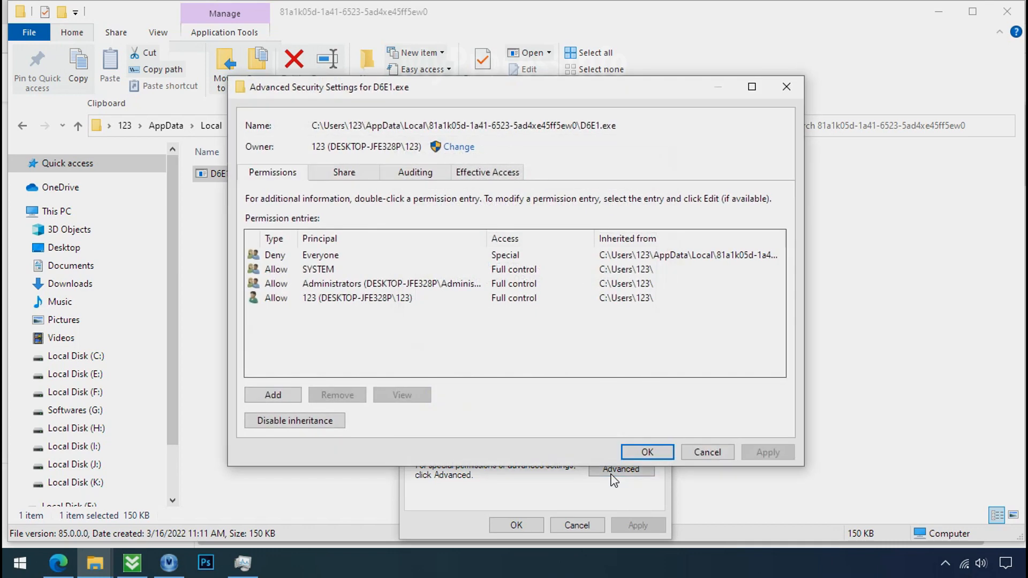
left_click(320, 255)
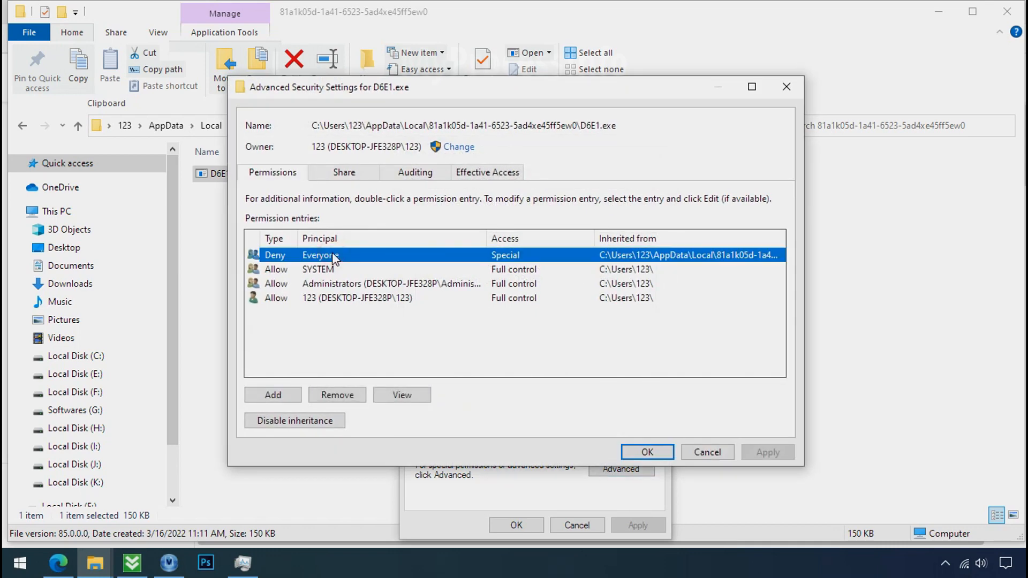
- Disable inheritance, remove the Deny Everyone entry, and apply the permission changes
left_click(294, 420)
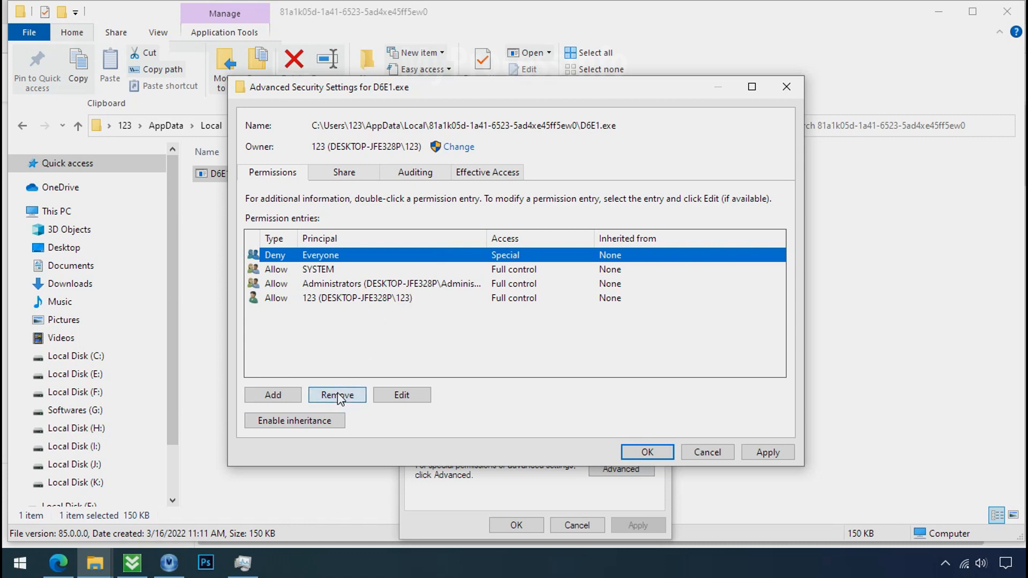
left_click(336, 395)
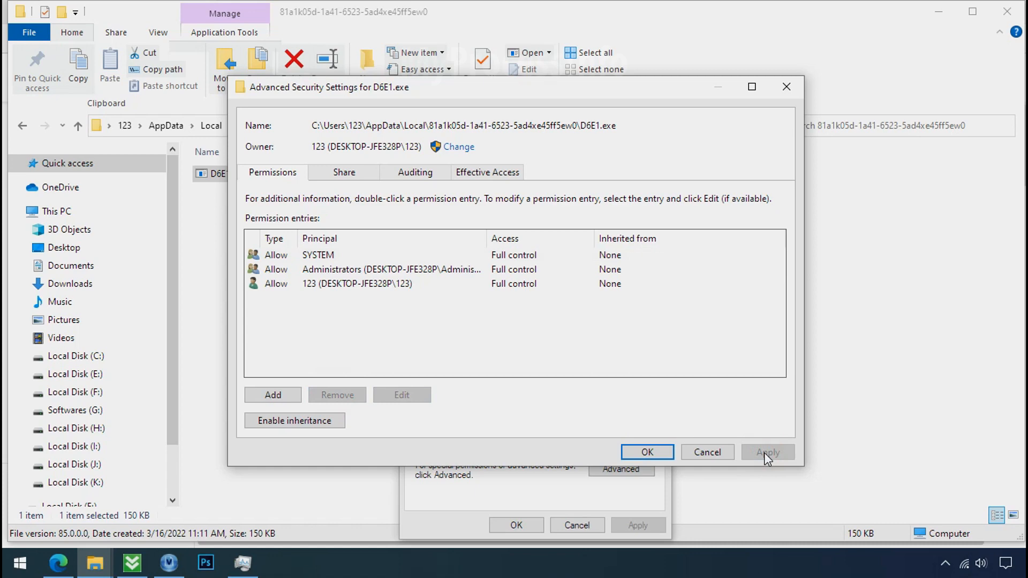
left_click(645, 452)
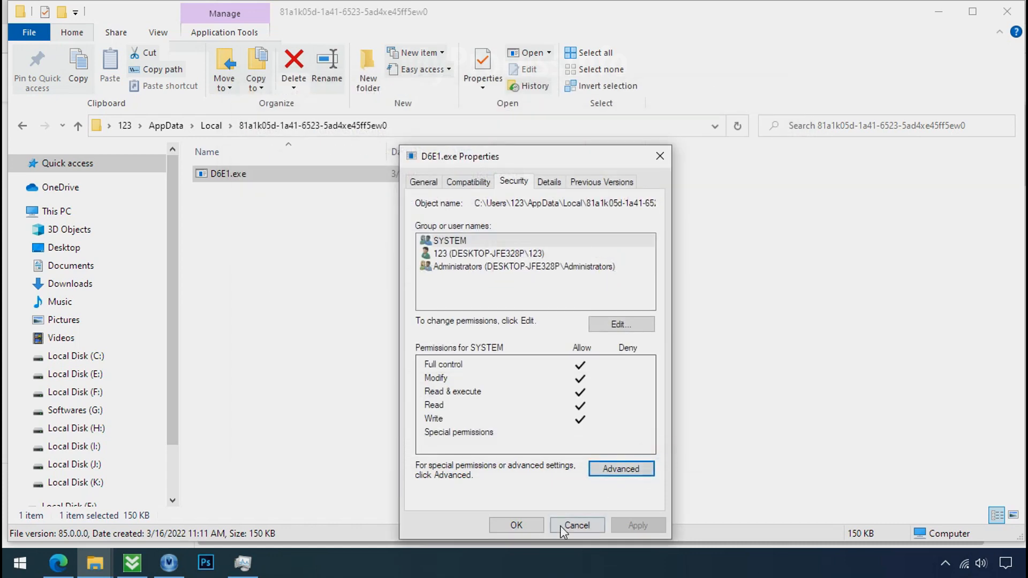
- Delete D6E1.exe from its AppData\Local folder, leaving it empty, and close the folder window
left_click(576, 524)
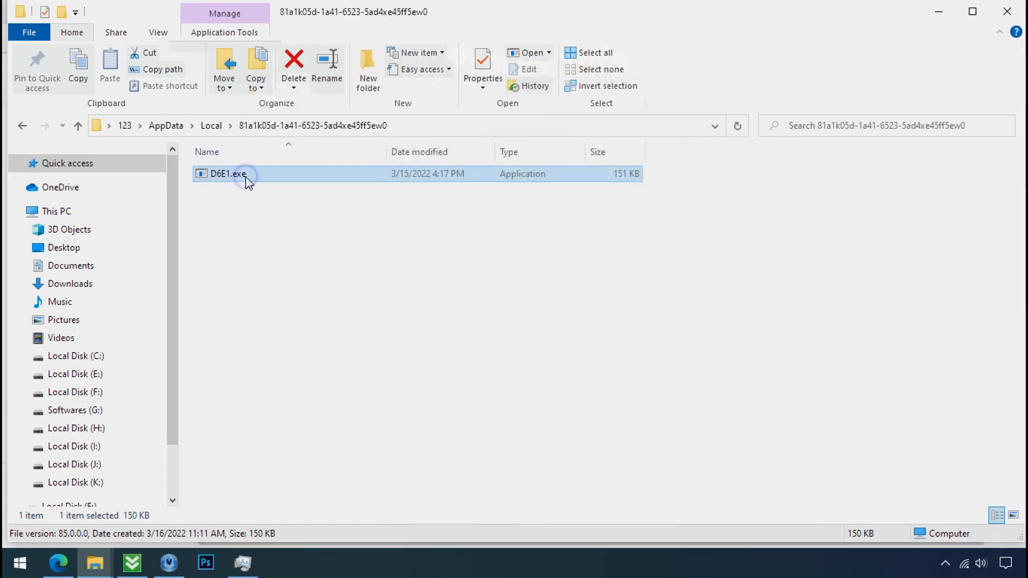
right_click(227, 173)
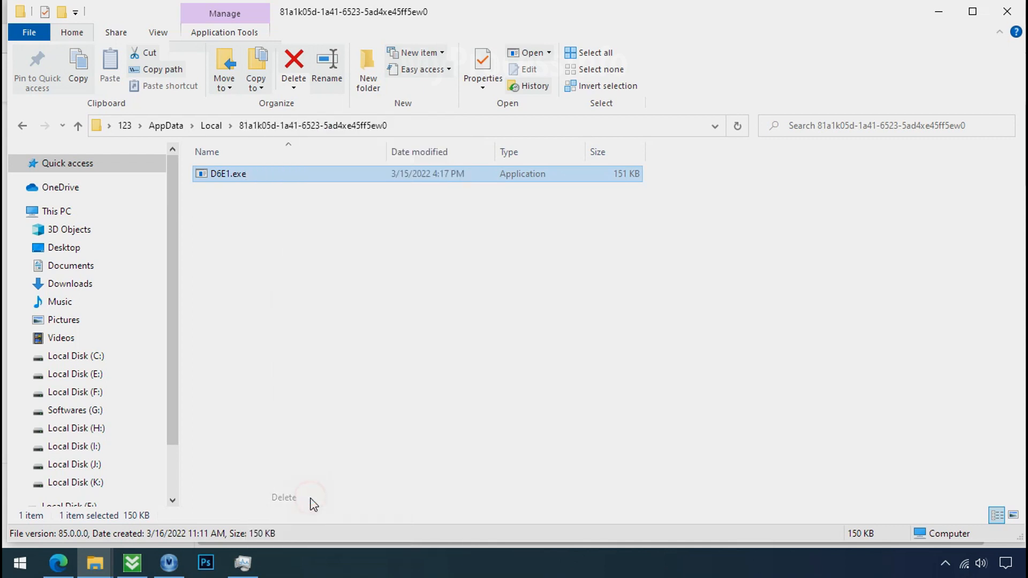
left_click(293, 66)
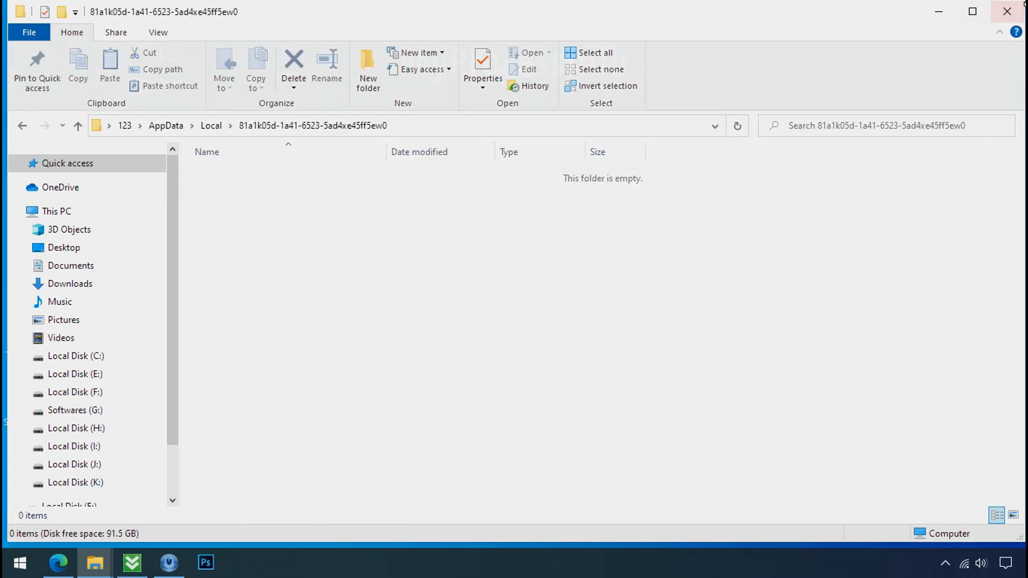
mouse_move(1008, 12)
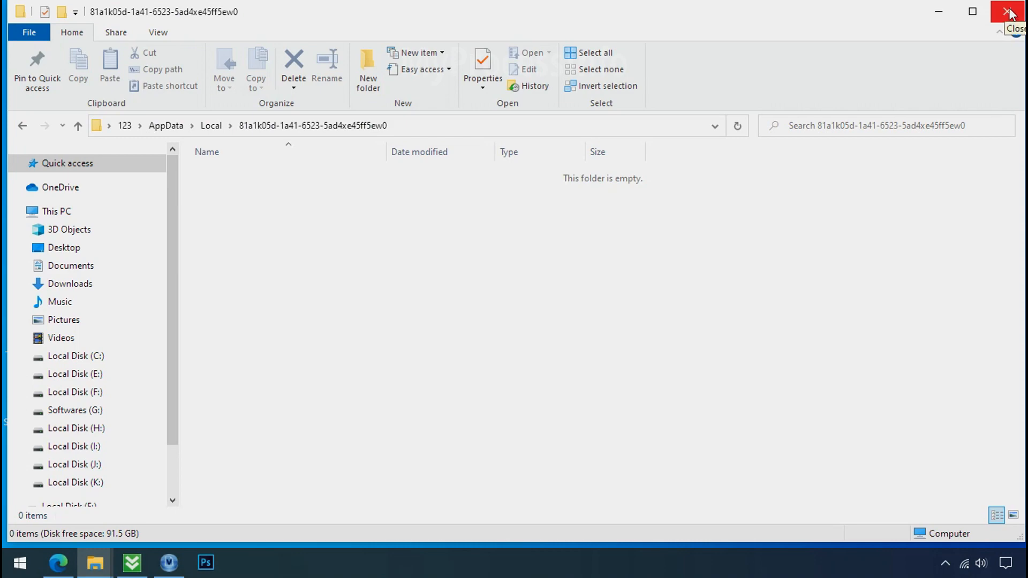
left_click(1011, 12)
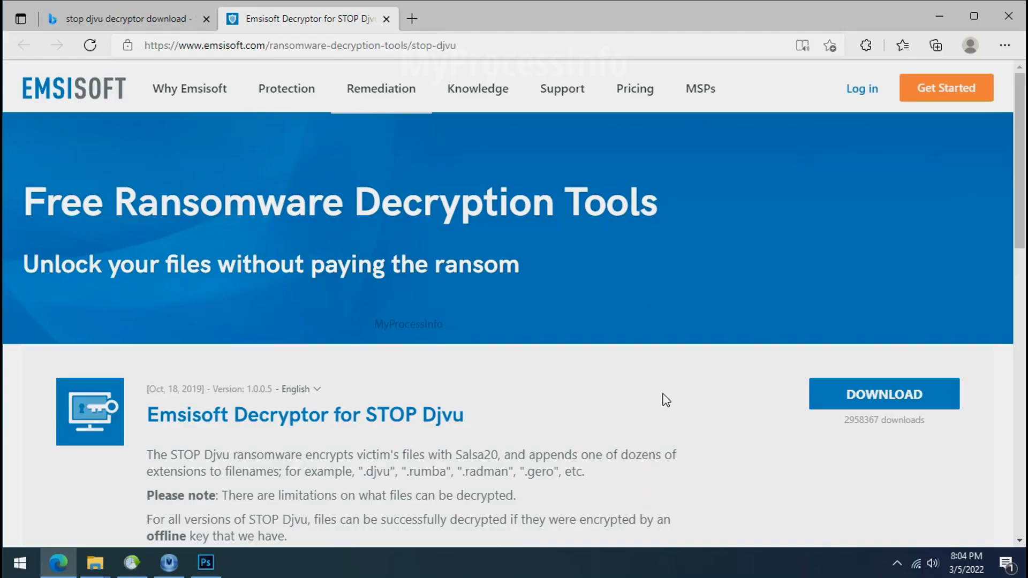
- Download decrypt_STOPDjvu.exe from the Emsisoft STOP Djvu decryption tools page
scroll("down", 3)
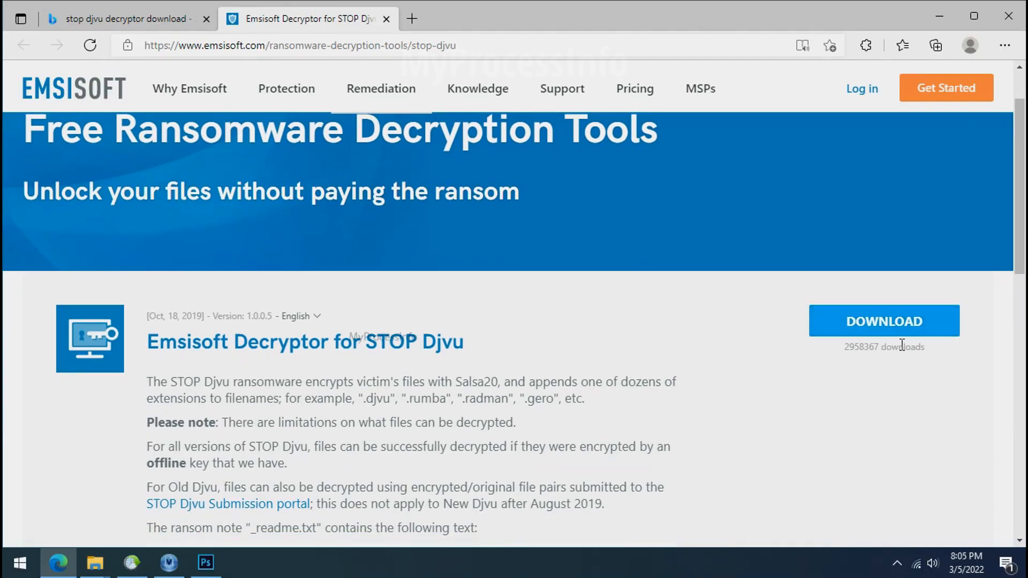
left_click(884, 321)
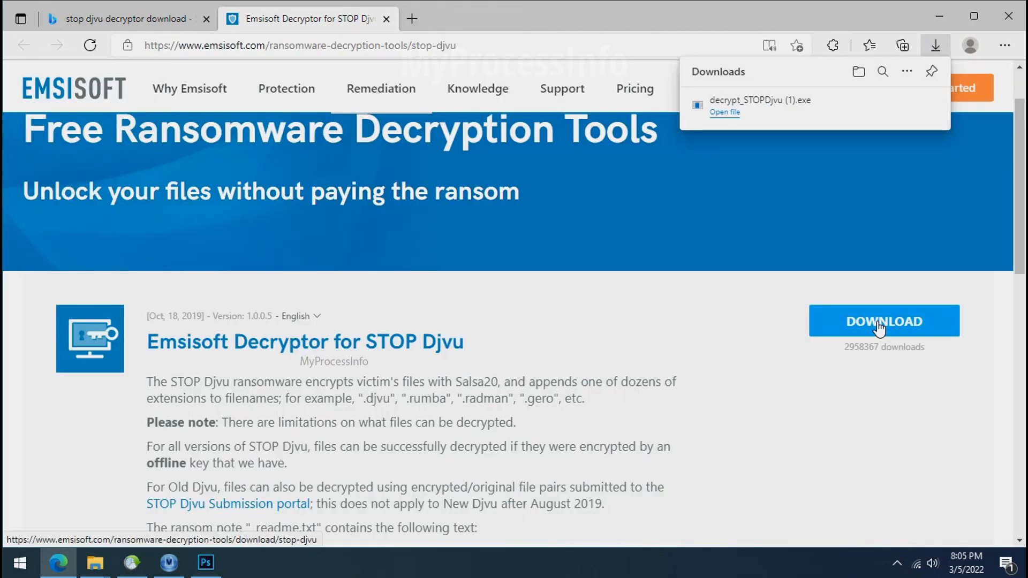
mouse_move(1008, 16)
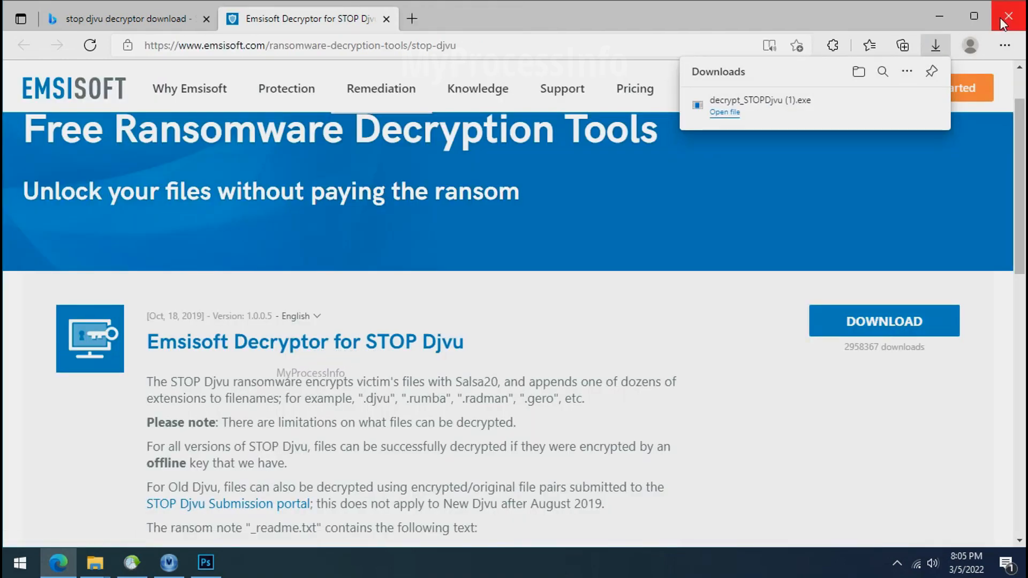
- Launch decrypt_STOPDjvu.exe from the desktop and accept its license and disclaimer
left_click(1007, 16)
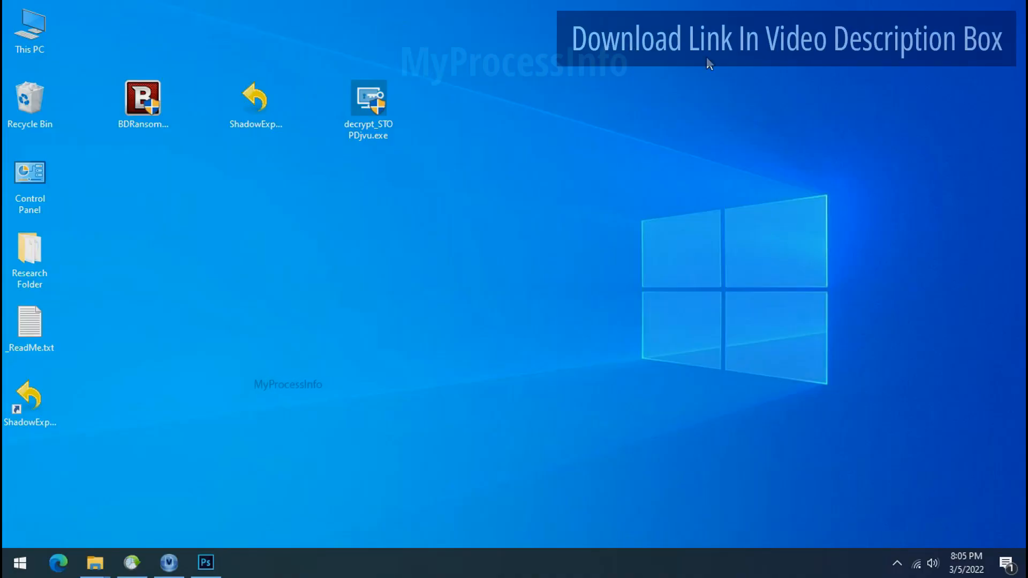
left_click(367, 105)
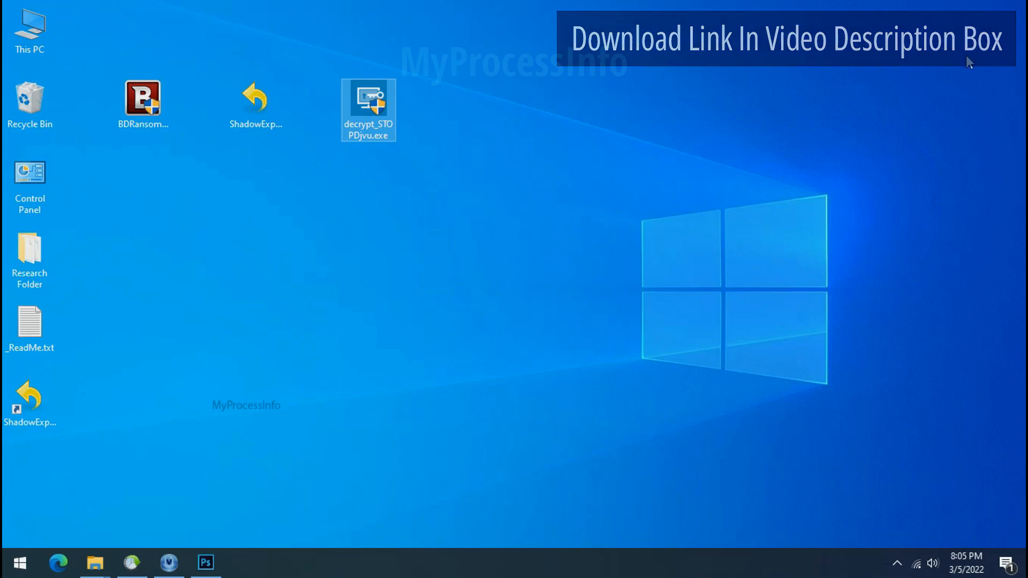
double_click(369, 110)
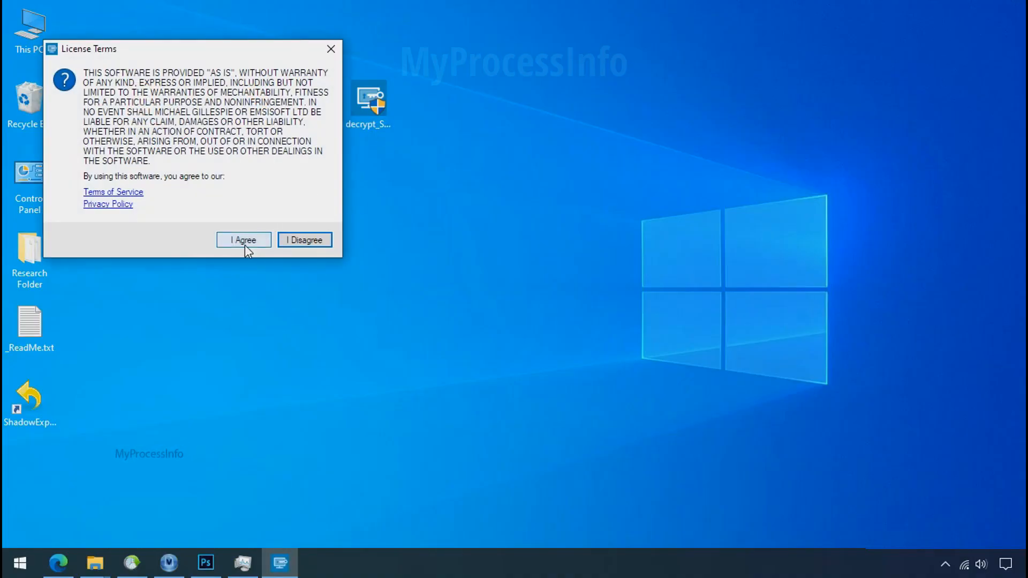
left_click(243, 239)
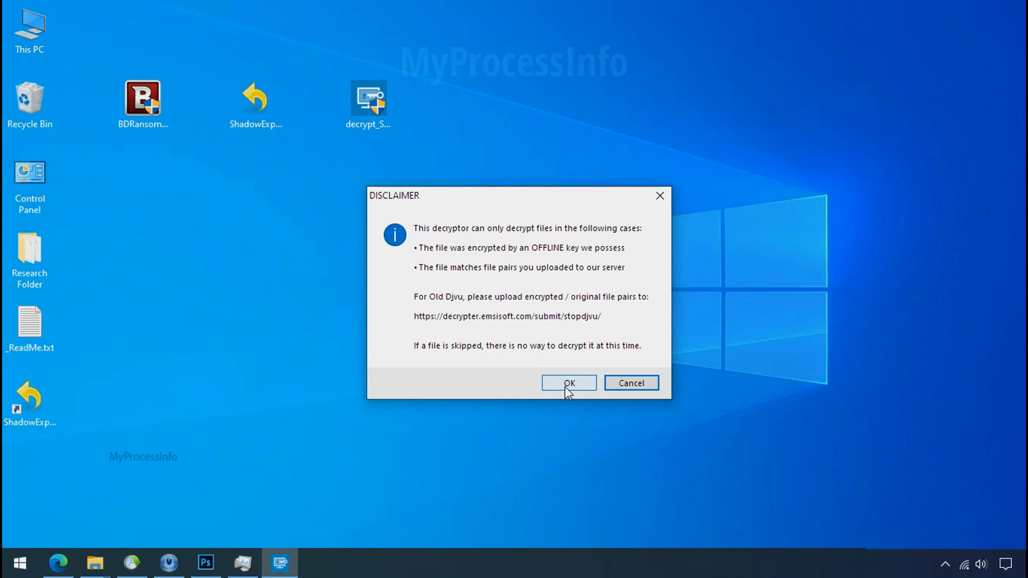
left_click(568, 383)
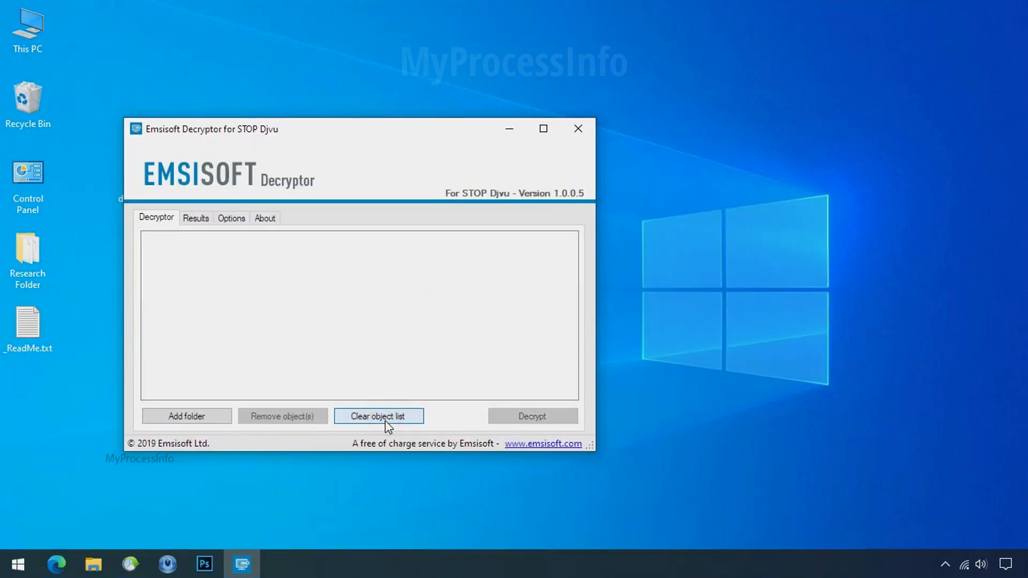
- Add Research Folder to the decryptor and run Decrypt, which reports no key found
left_click(186, 416)
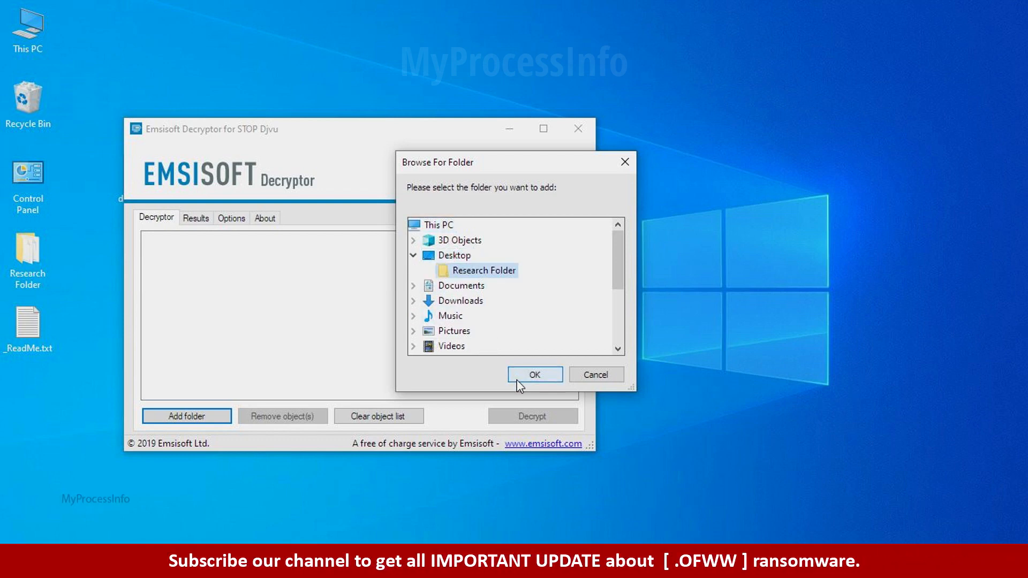
left_click(533, 375)
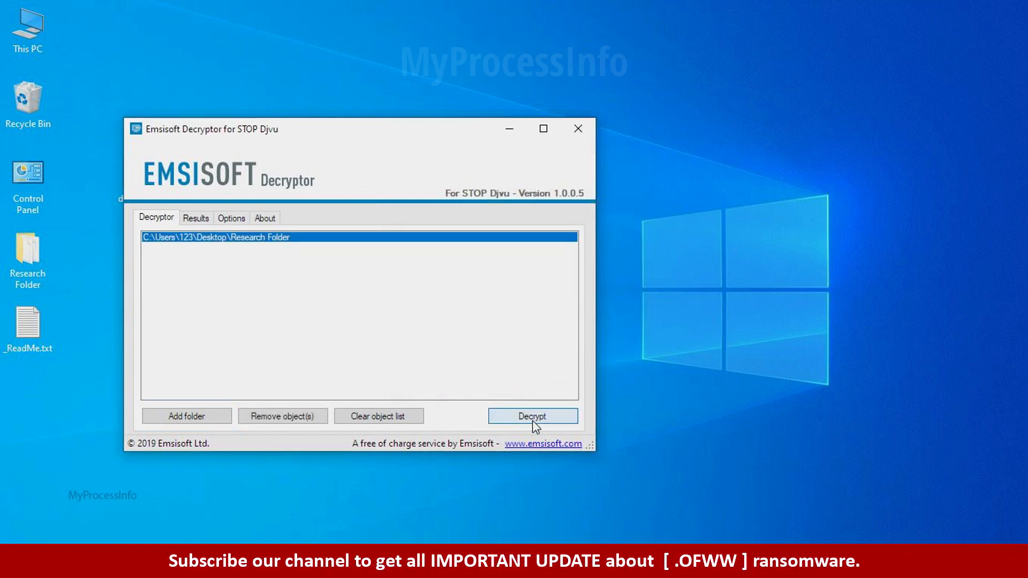
left_click(532, 415)
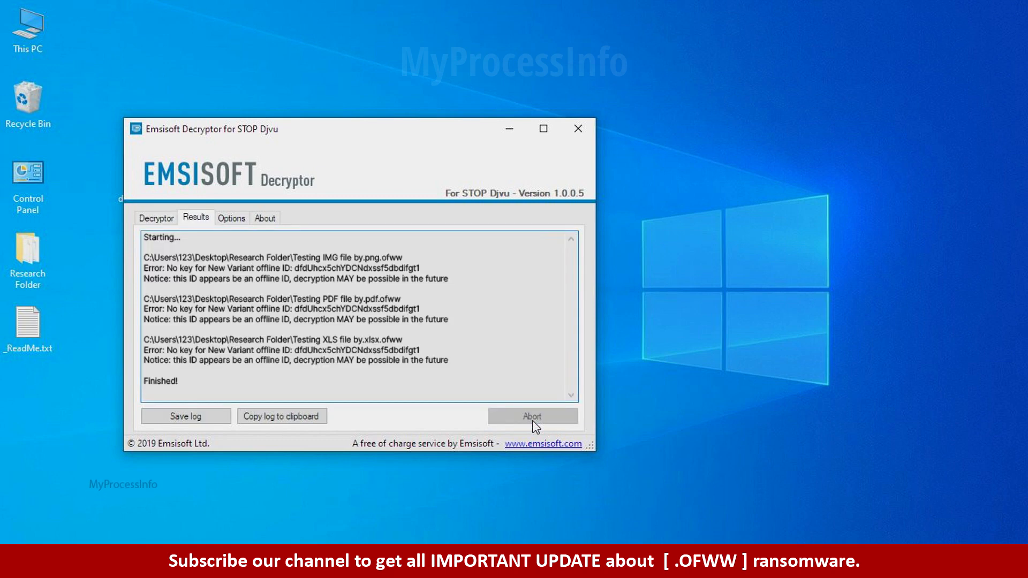
mouse_move(614, 411)
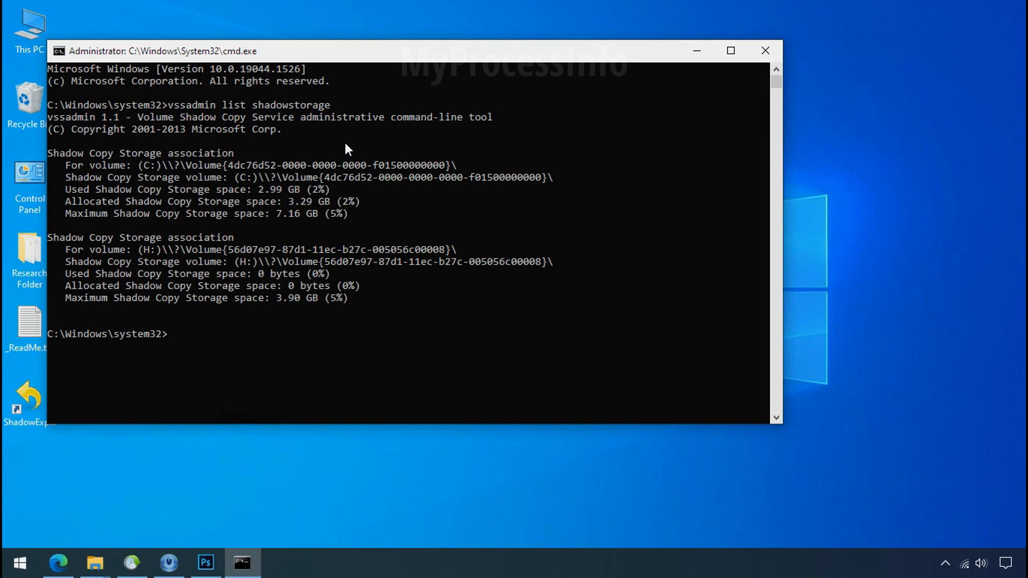
mouse_move(182, 272)
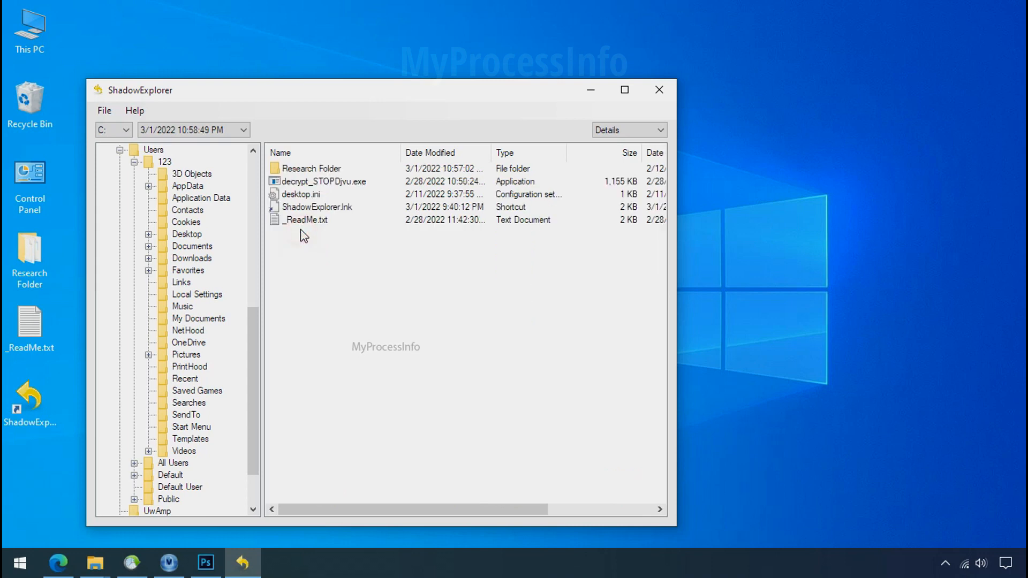
- Bring up the export actions for Research Folder in the C: shadow copy
right_click(308, 168)
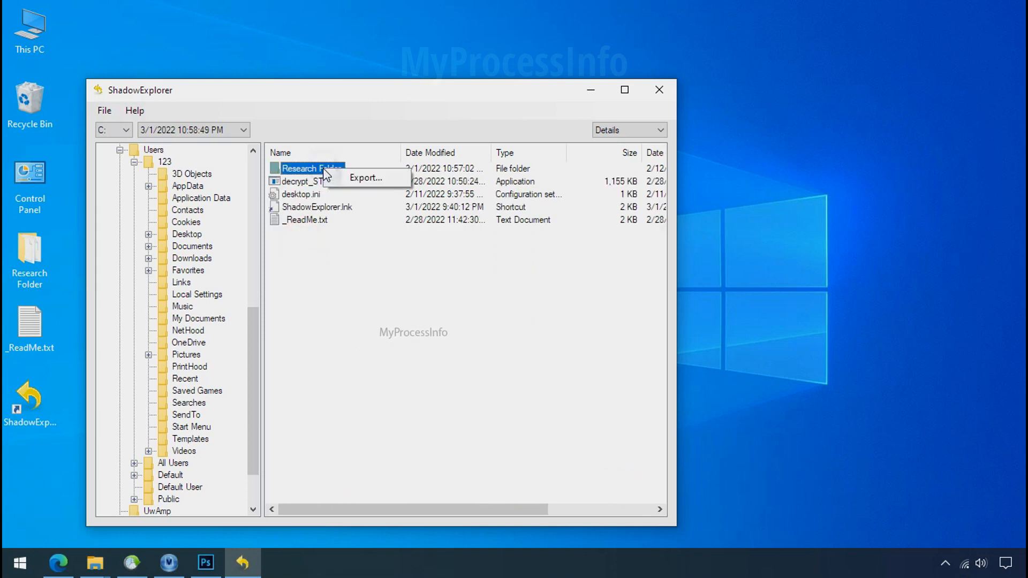
left_click(364, 178)
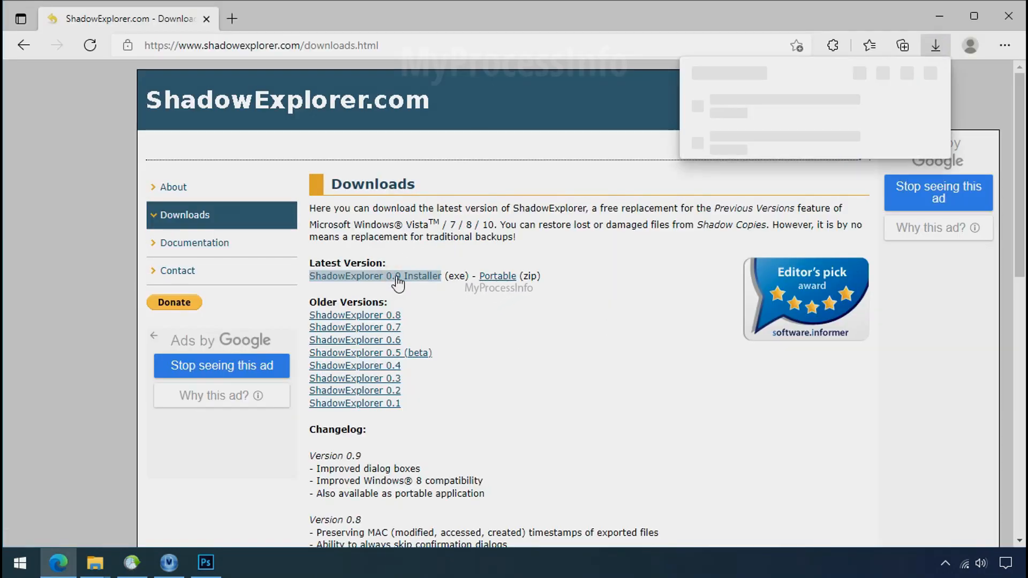
- Download the ShadowExplorer 0.9 Installer from shadowexplorer.com
left_click(375, 277)
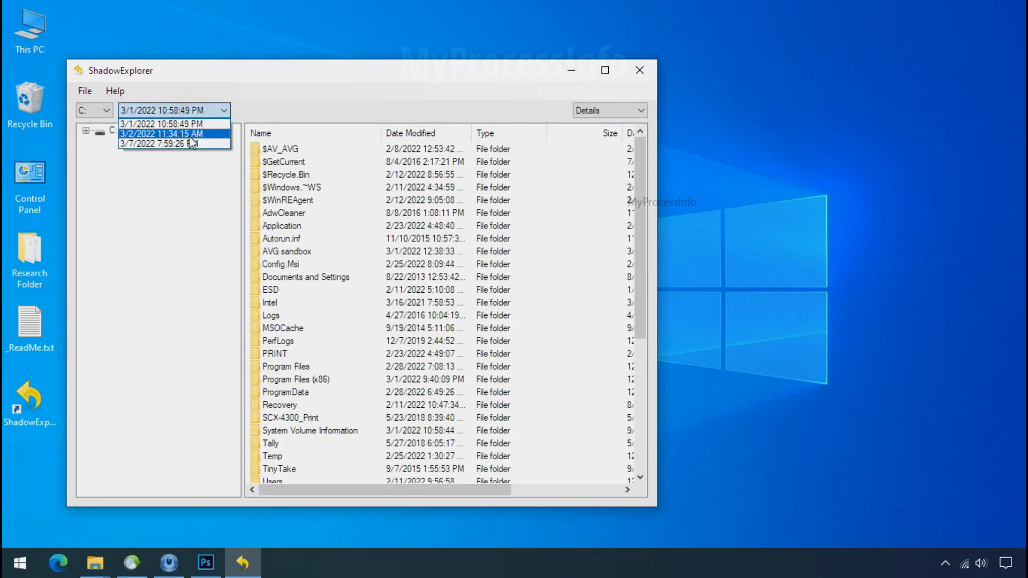
- Select the 3/1/2022 10:58:49 PM snapshot and browse to C:\Users\123
left_click(162, 124)
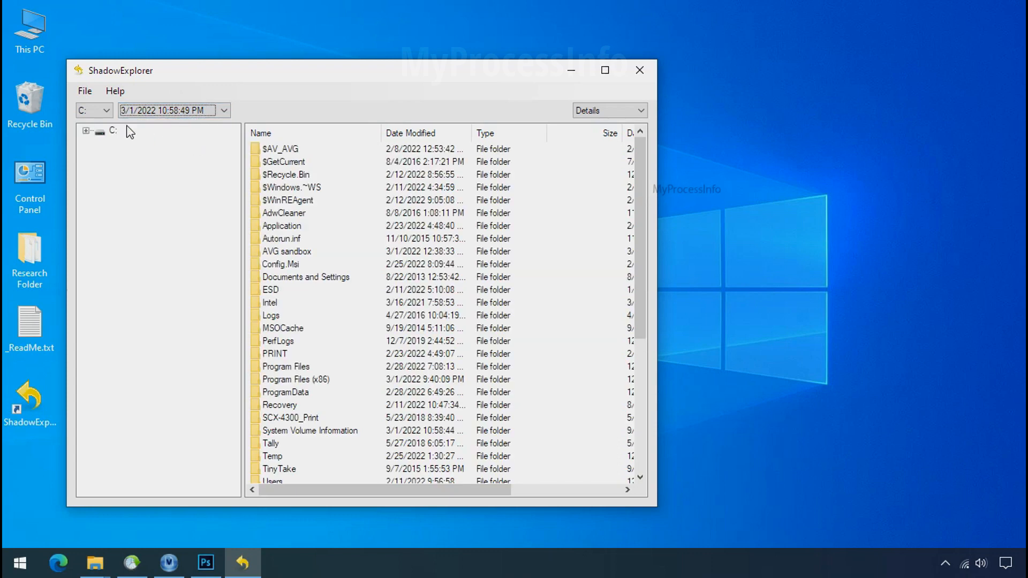
left_click(134, 455)
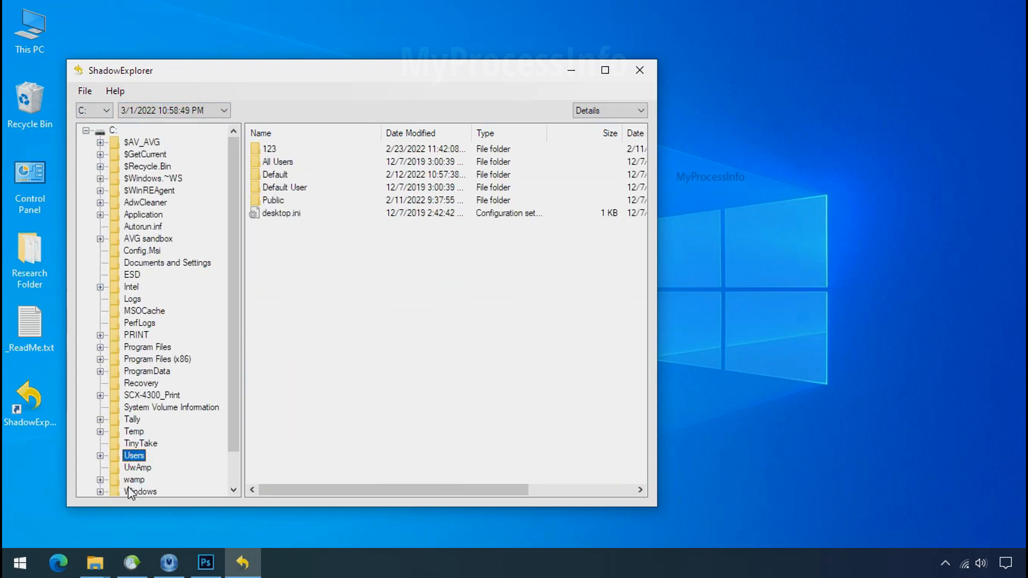
left_click(270, 148)
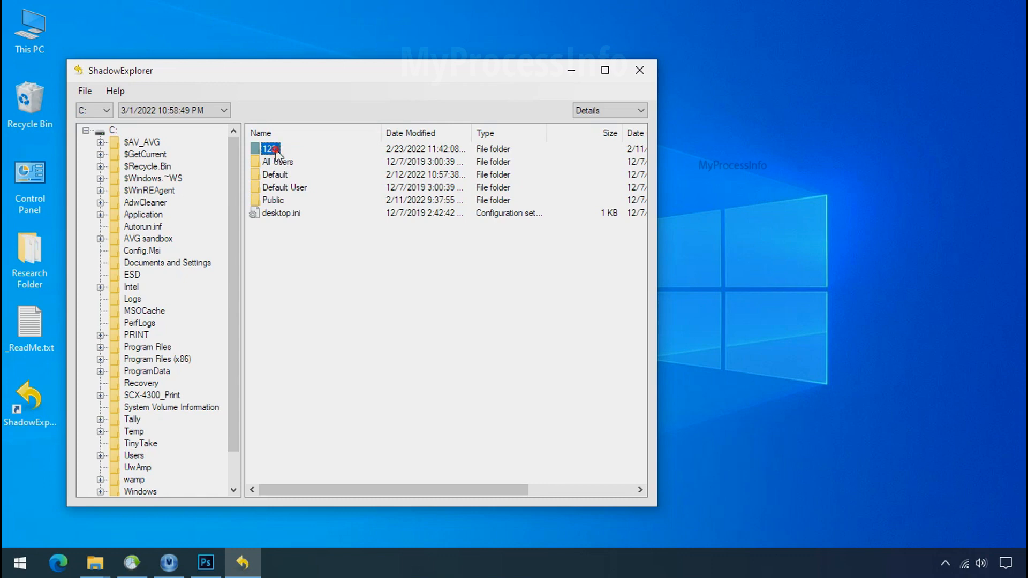
double_click(268, 149)
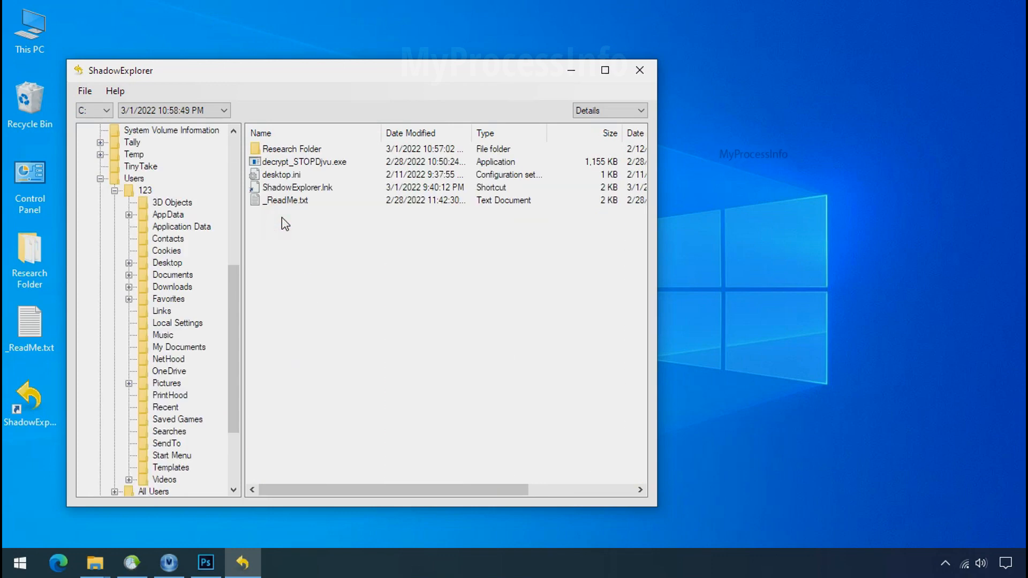
- Export Research Folder from the snapshot to G:\Recover and hide ShadowExplorer
right_click(288, 147)
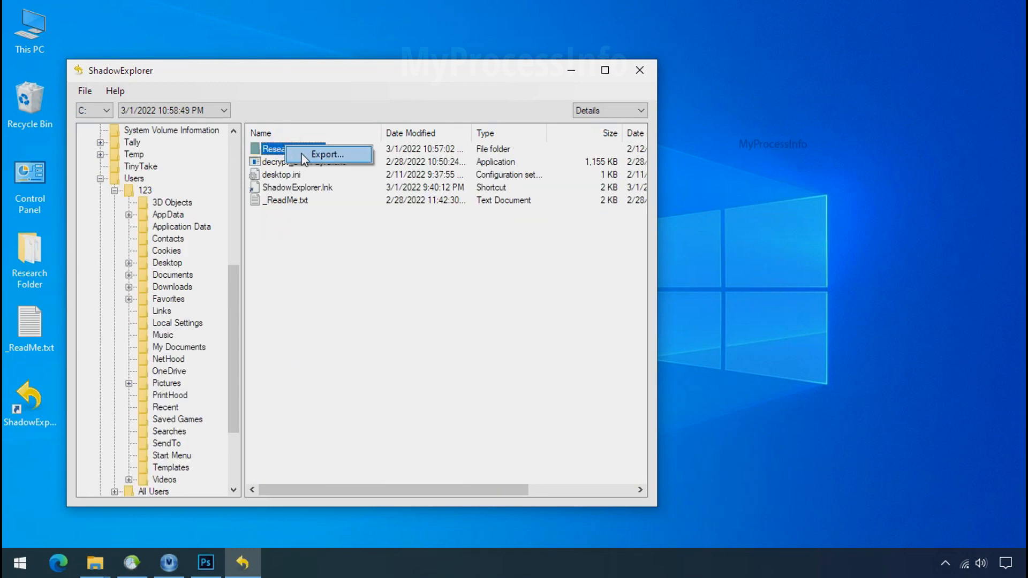
left_click(328, 154)
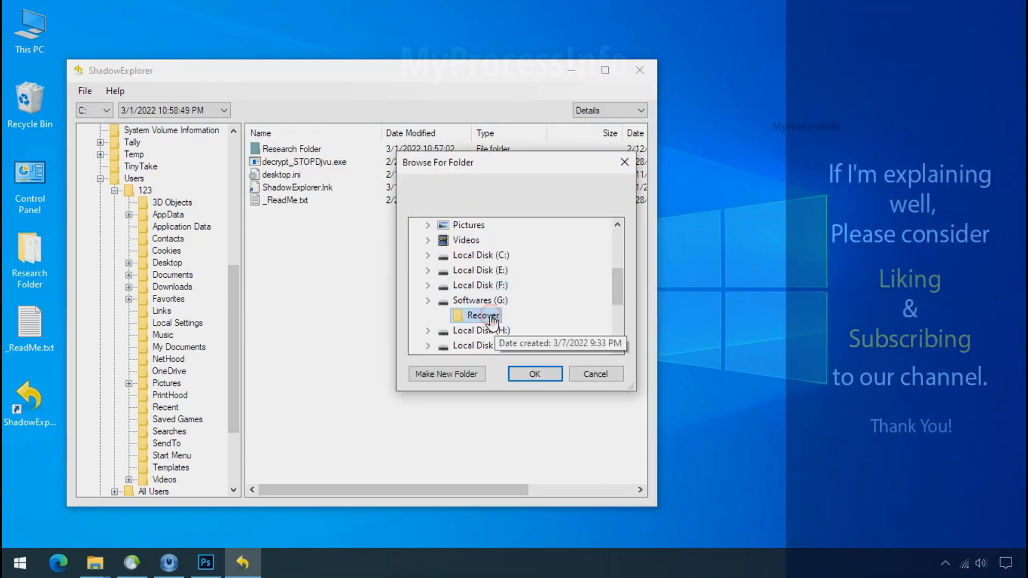
left_click(533, 373)
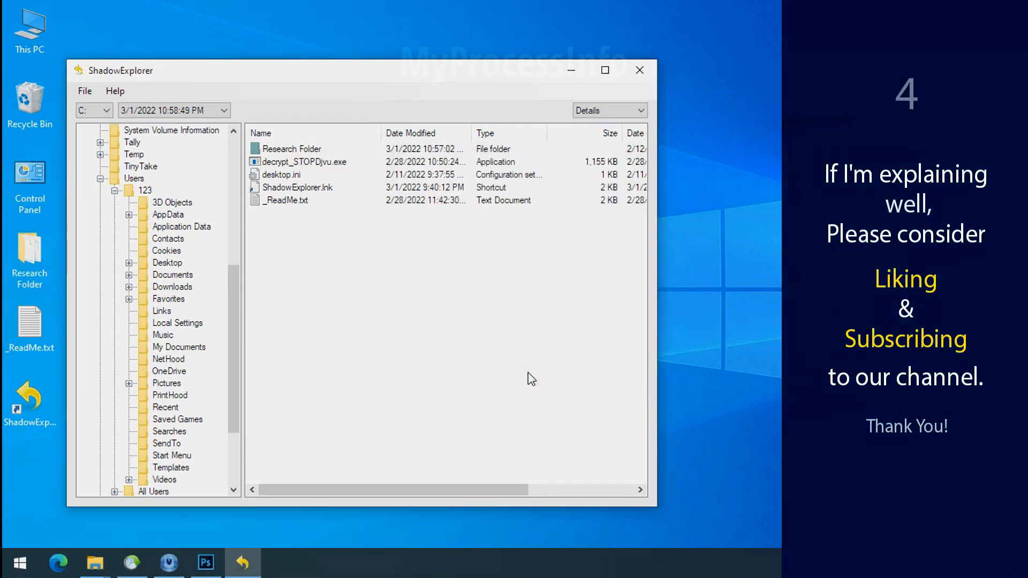
left_click(291, 148)
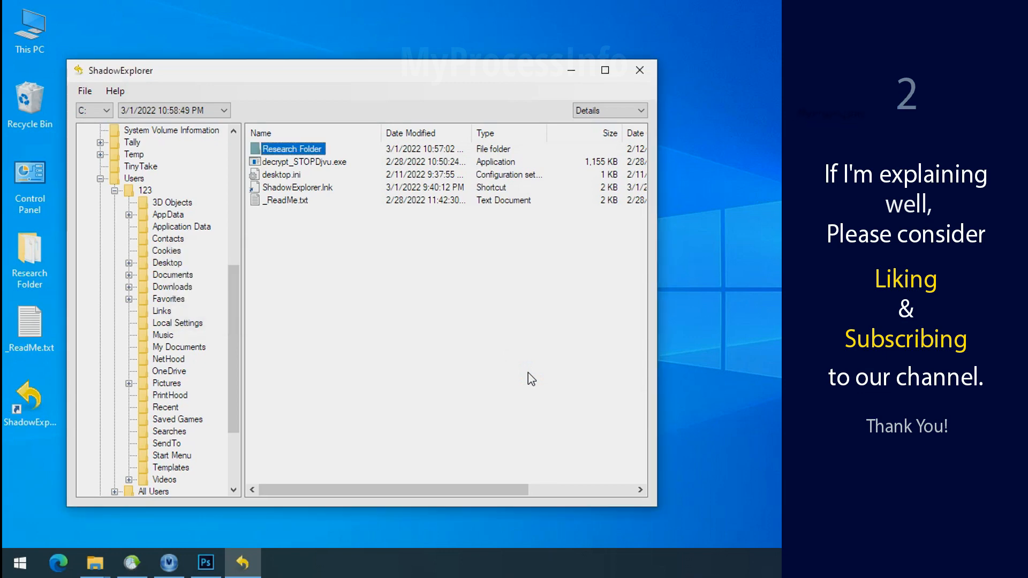
left_click(639, 70)
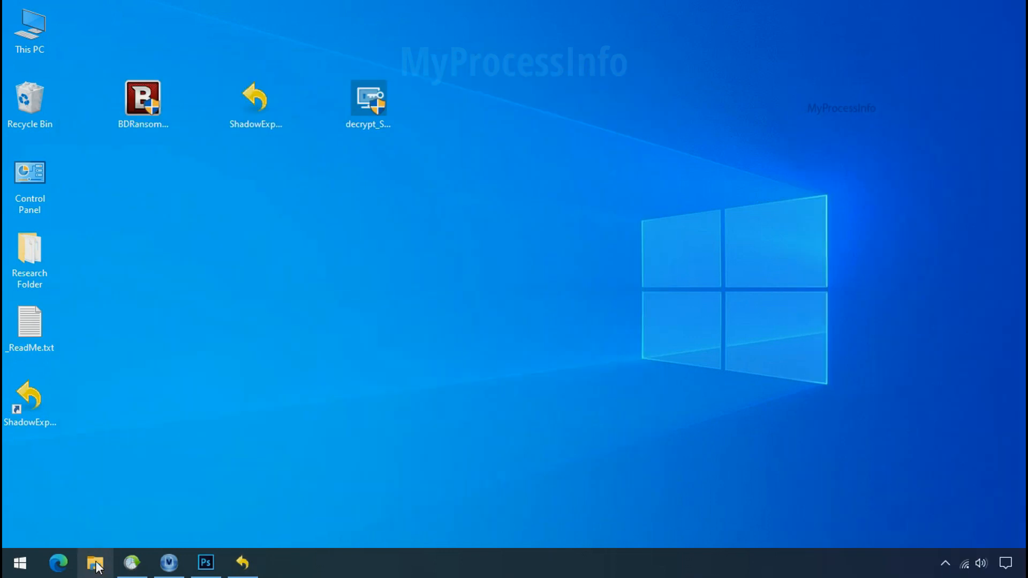
- Browse G:\Recover\Research Folder to view the restored png, pdf and xlsx files
left_click(95, 562)
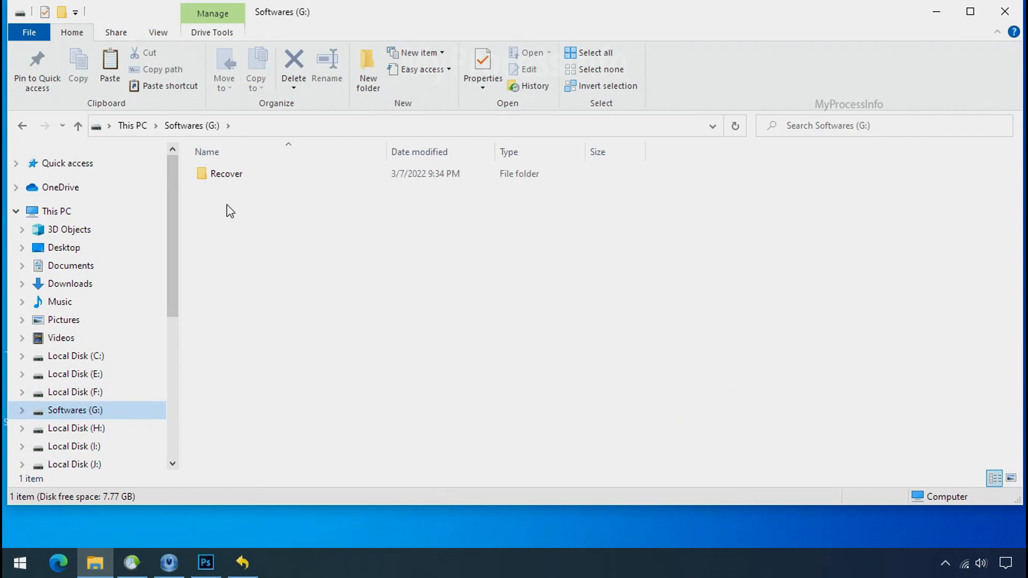
left_click(226, 173)
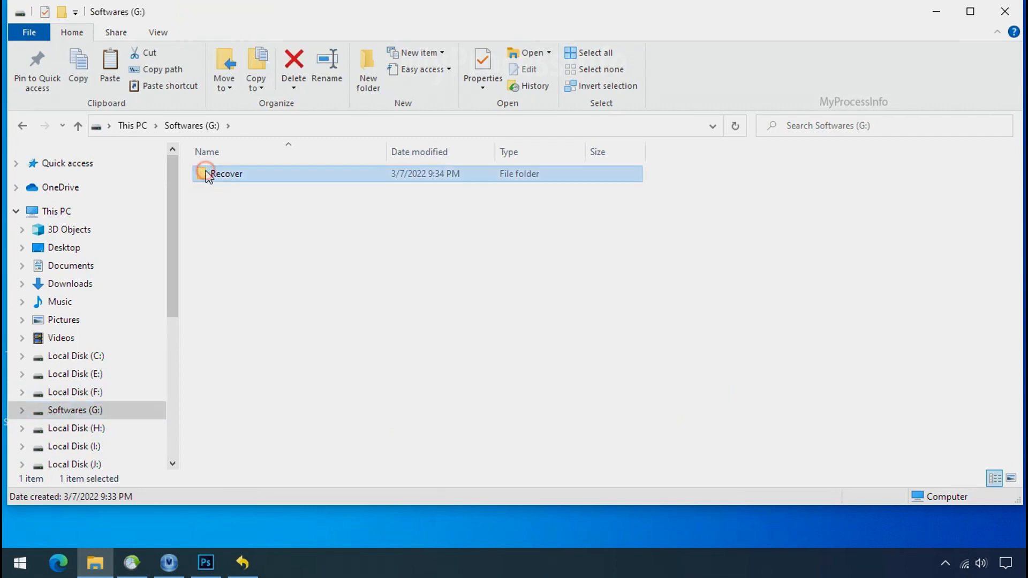
double_click(226, 173)
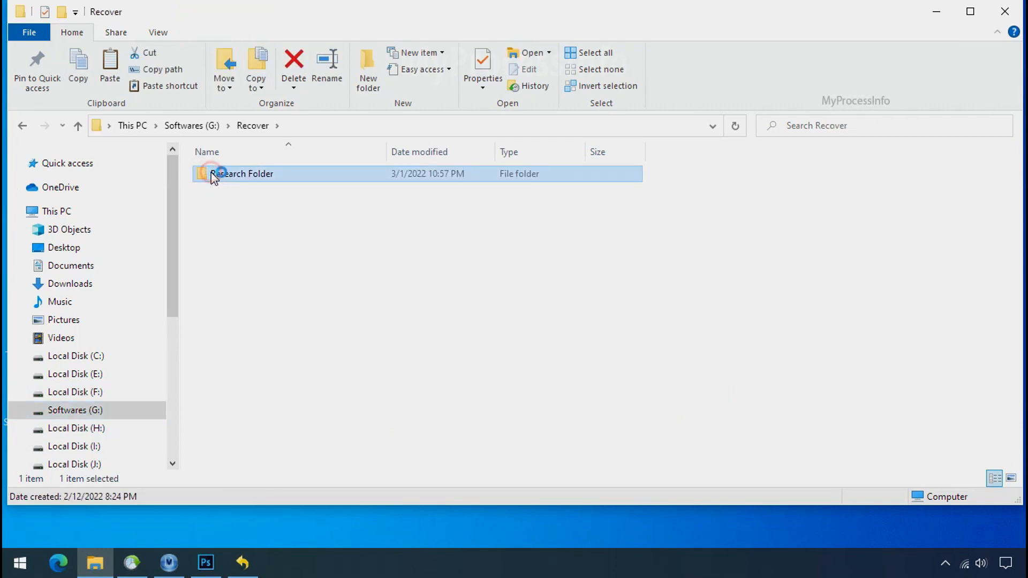
double_click(243, 173)
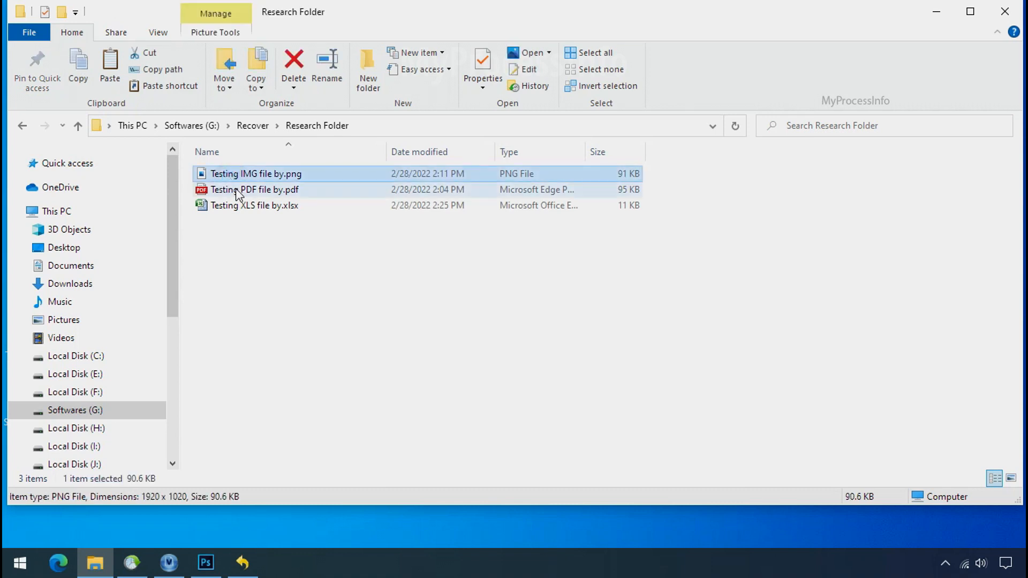
left_click(256, 173)
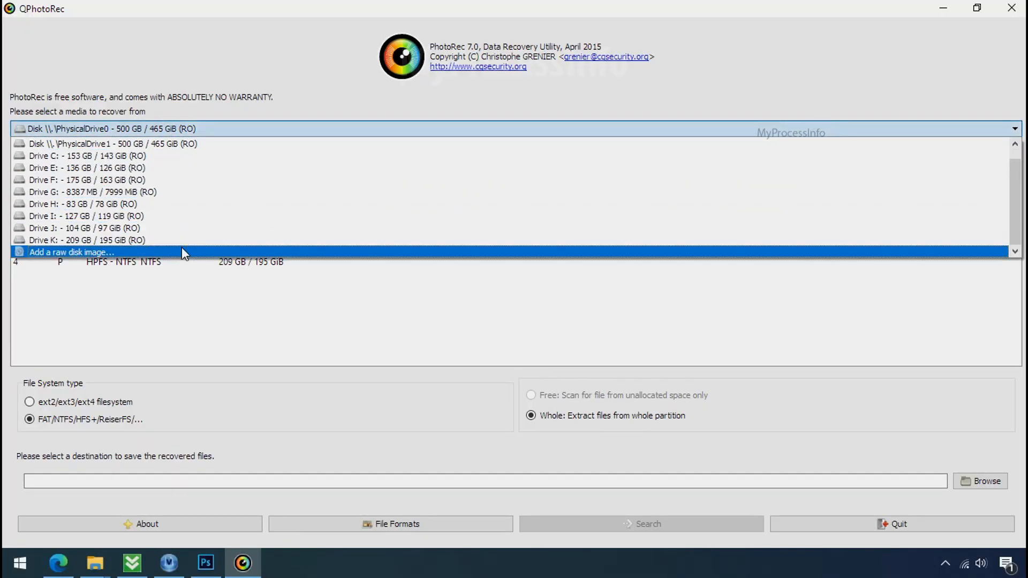
- Review the source media drive list in QPhotoRec
left_click(110, 128)
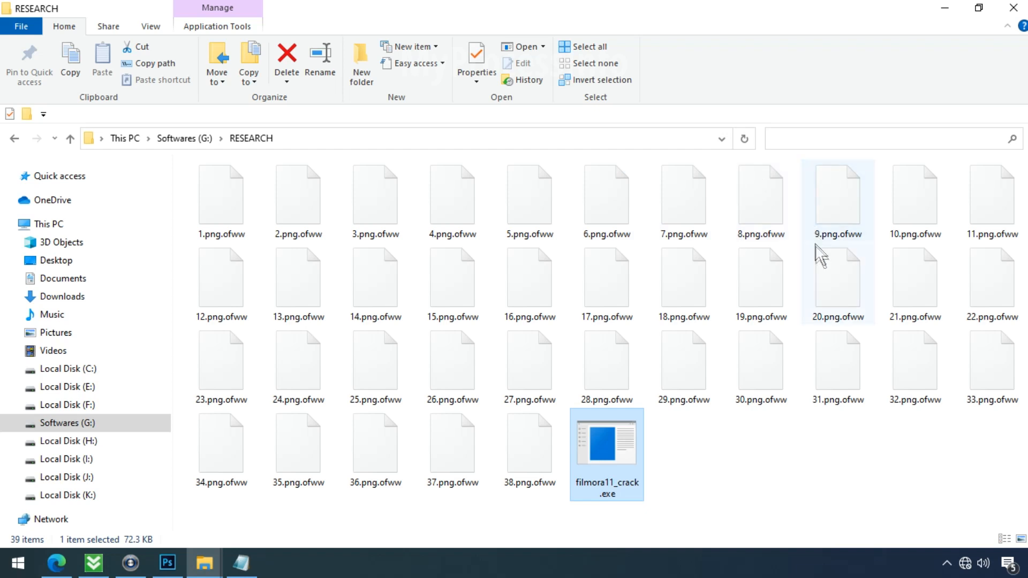
- Rename 18.png.ofww back to 18.png and close the TestDisk download page
left_click(685, 279)
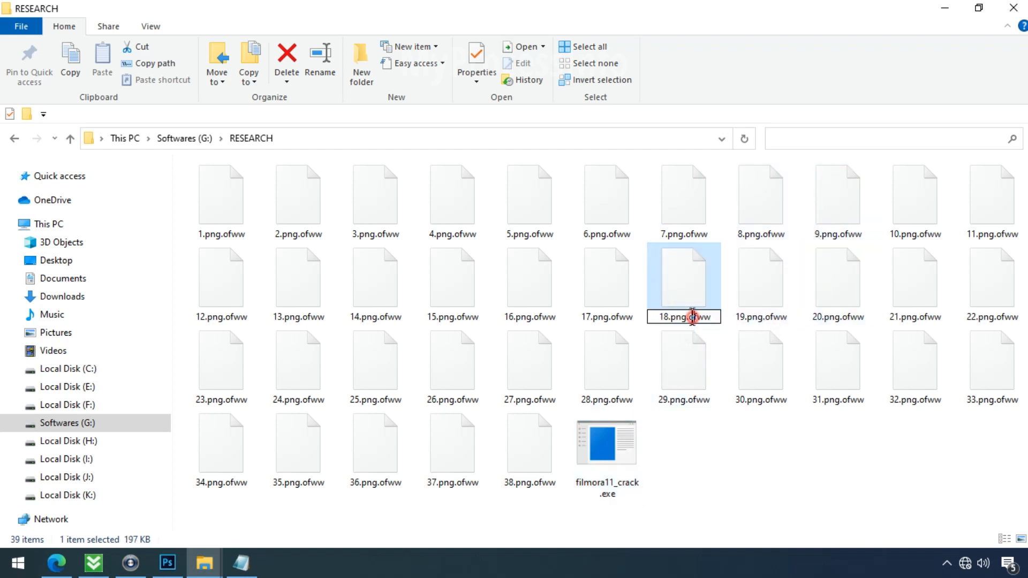
left_click(683, 317)
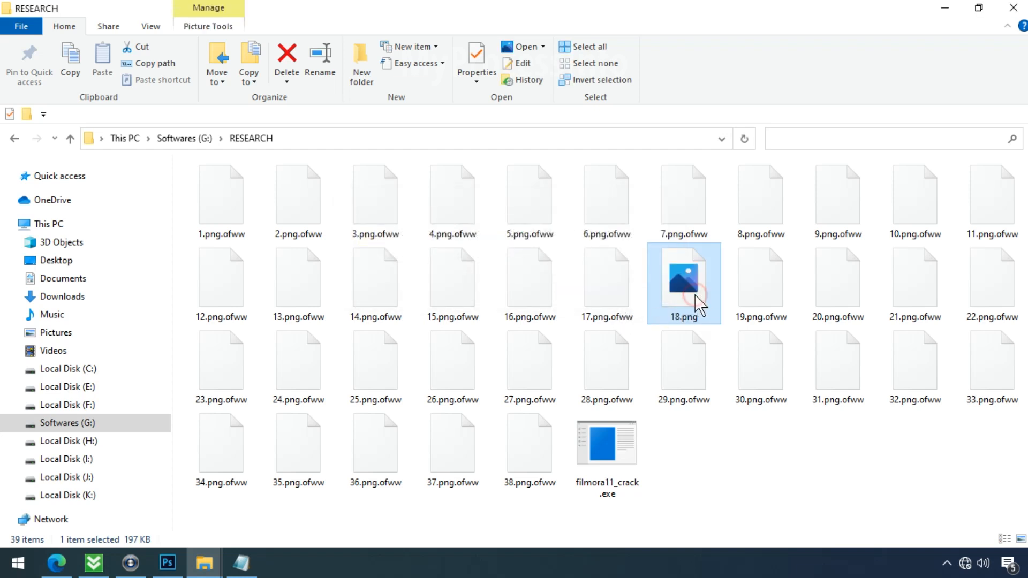
left_click(55, 562)
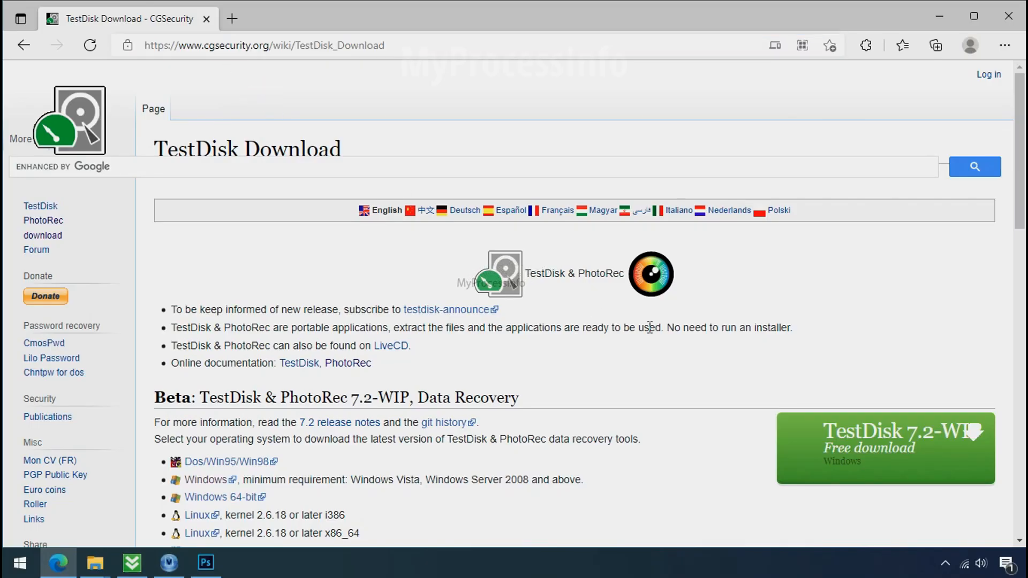
mouse_move(1009, 16)
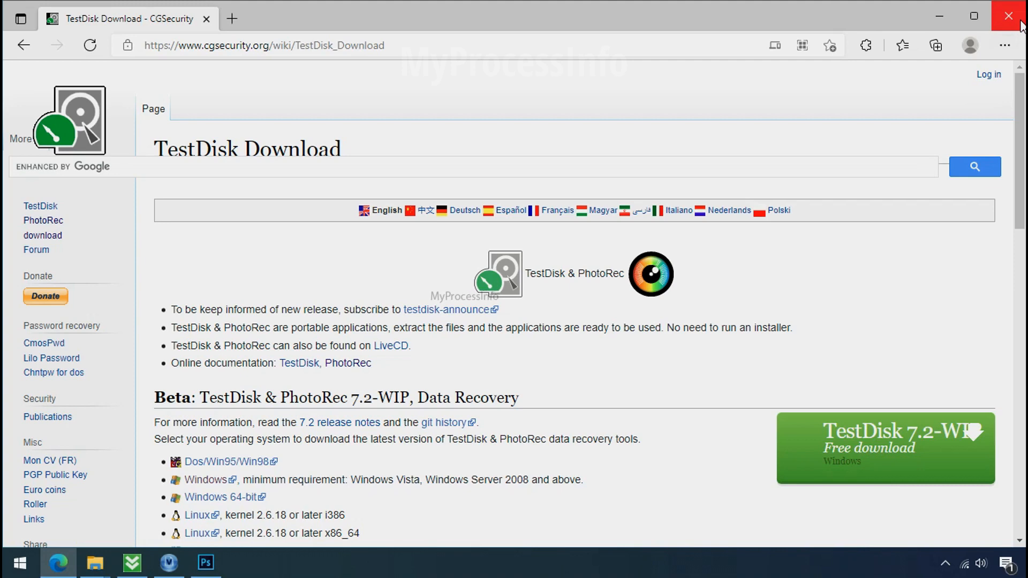
left_click(1007, 16)
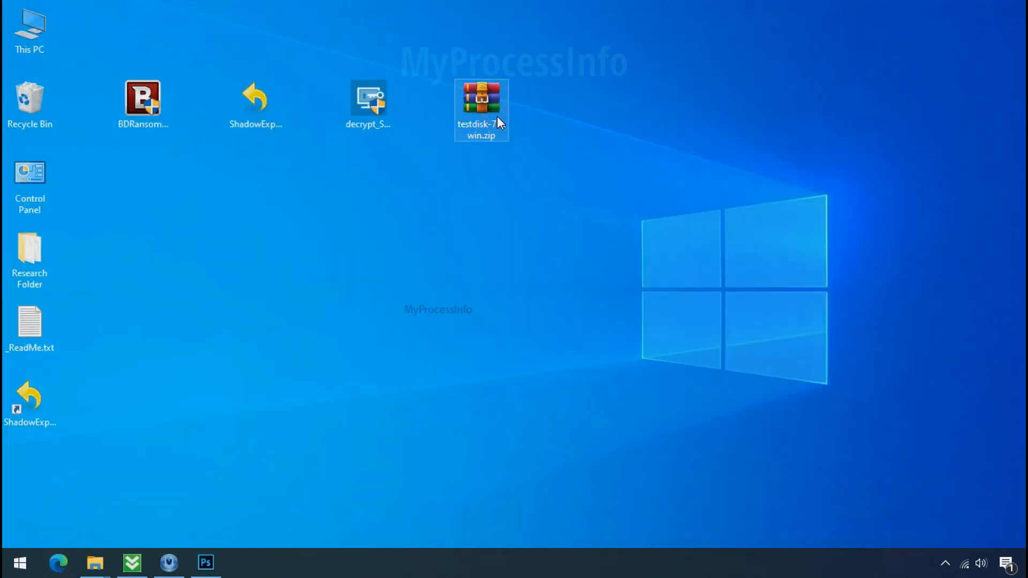
- Extract the testdisk archive and launch qphotorec_win.exe from testdisk-7.0
right_click(481, 110)
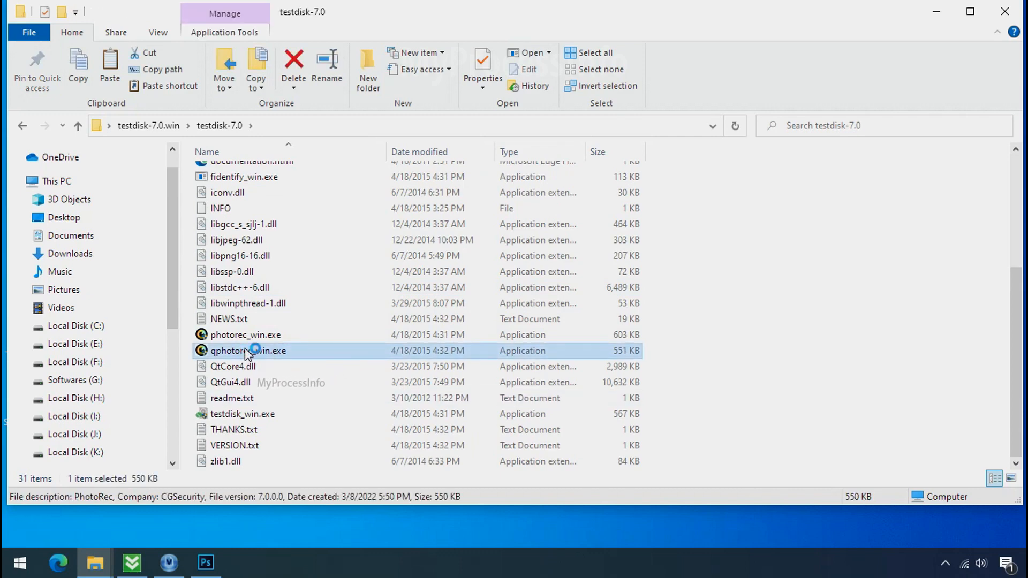
double_click(247, 350)
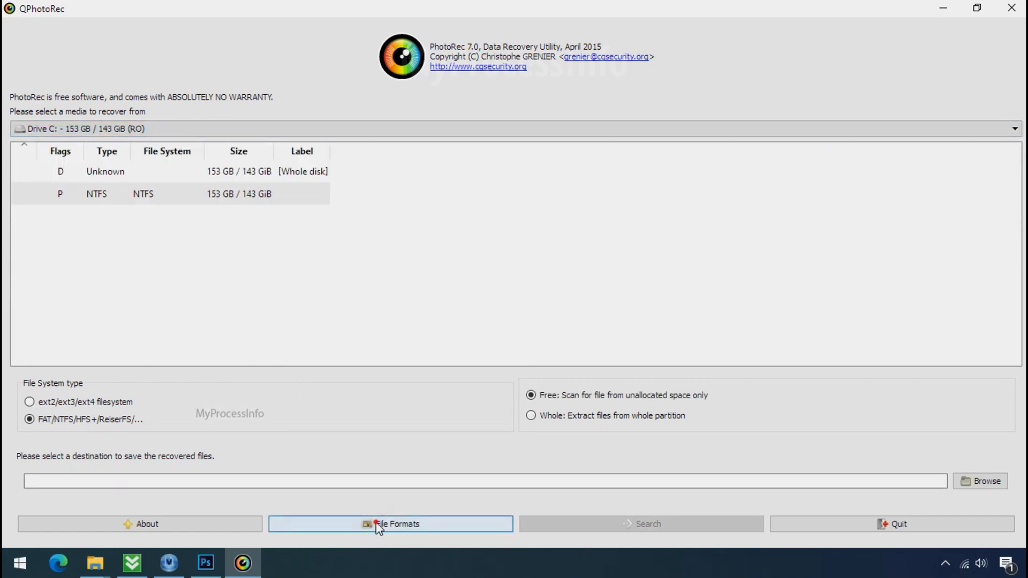
- Reset the File Formats list and keep only jpg, png and pdf selected
left_click(389, 524)
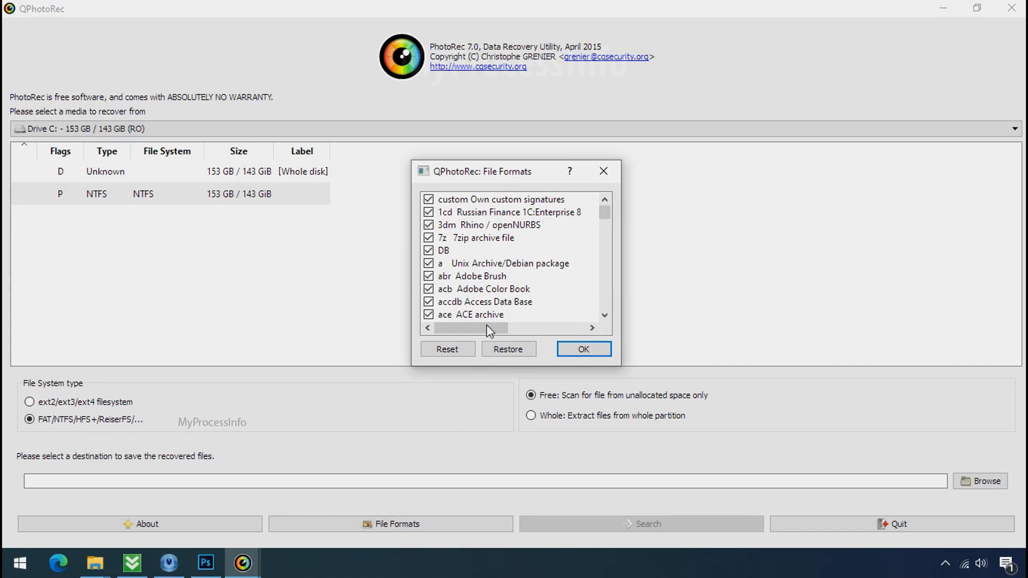
left_click(448, 349)
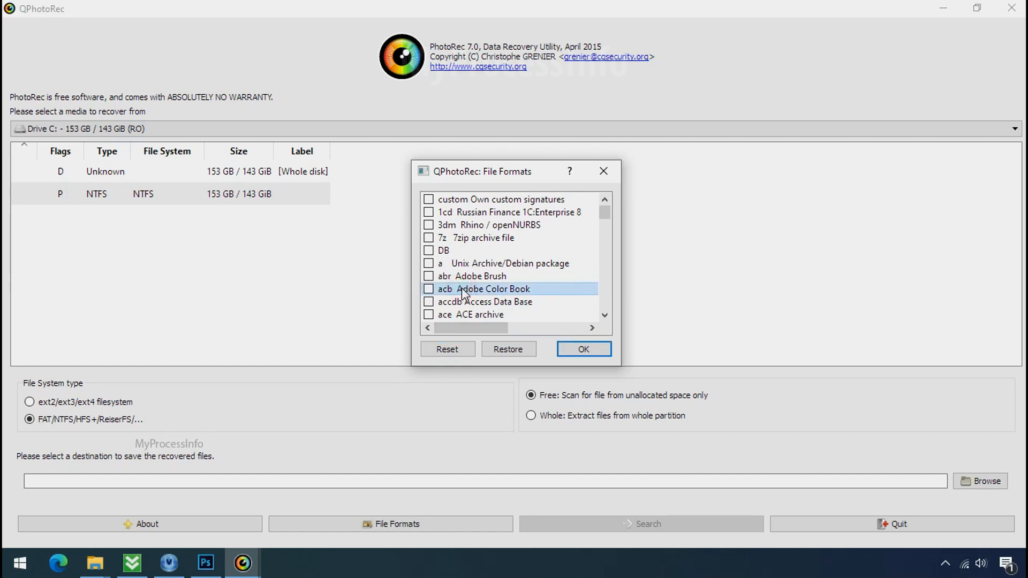
key("j")
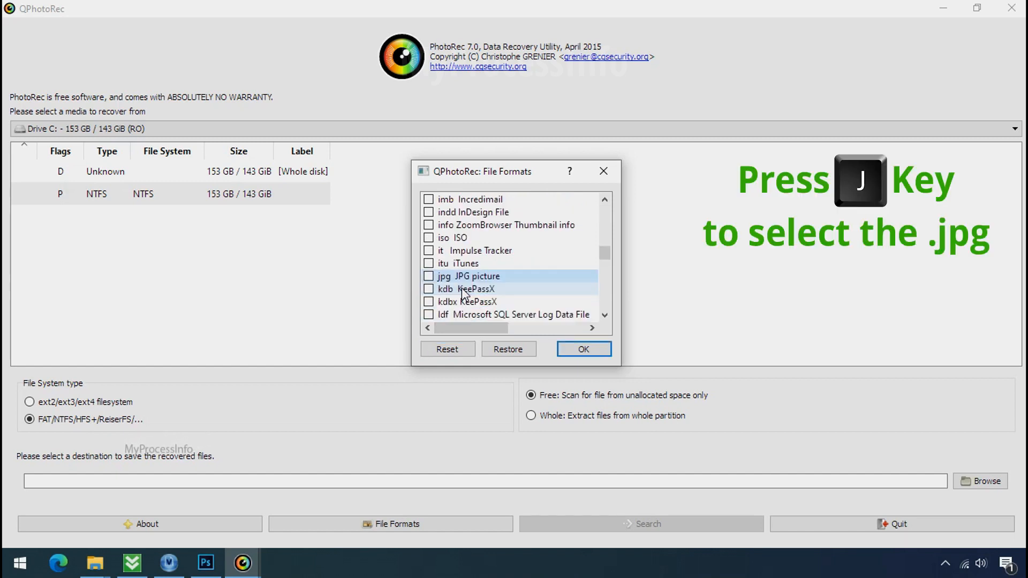
key("j")
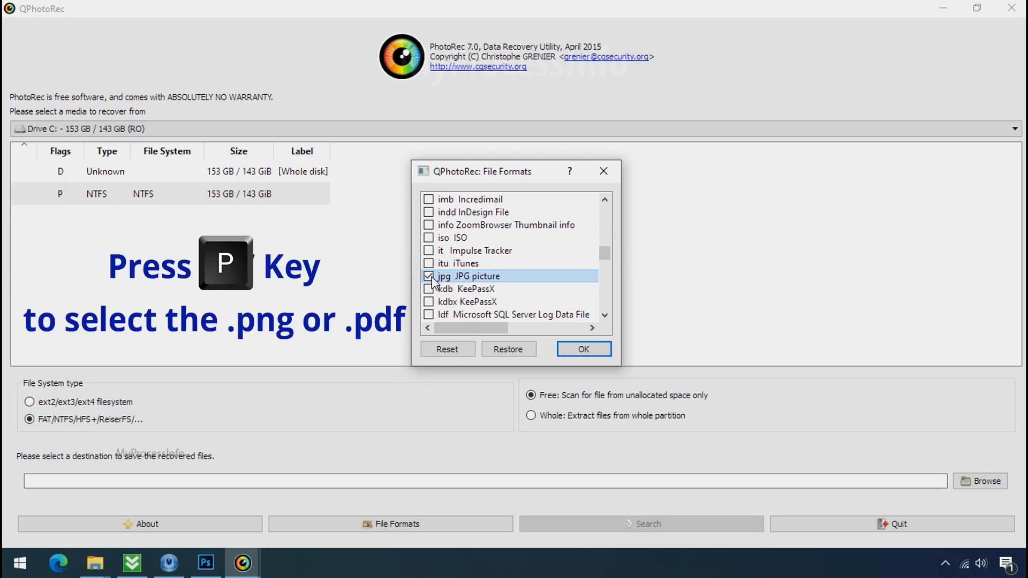
scroll("down", 3)
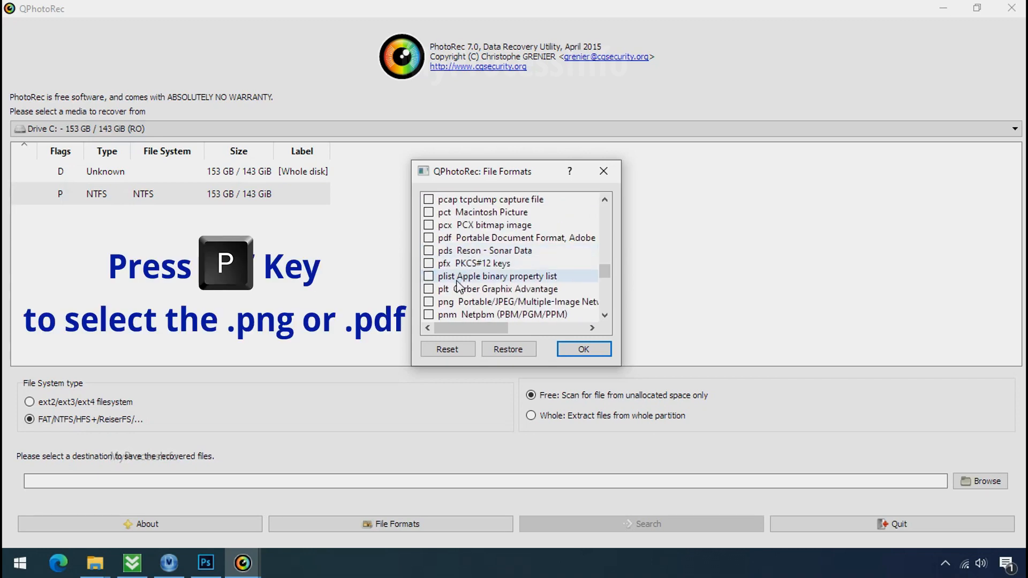
left_click(428, 302)
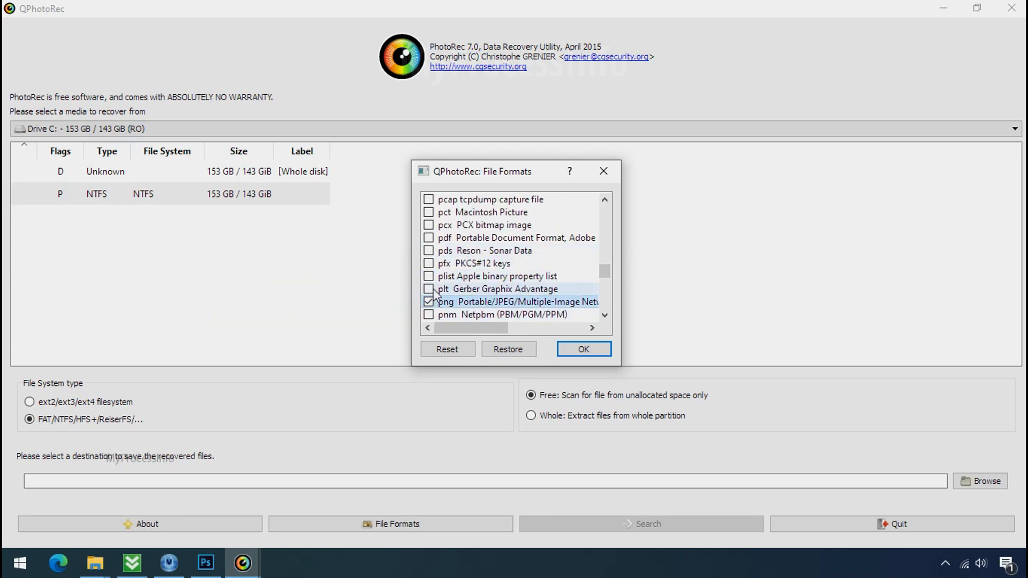
left_click(582, 349)
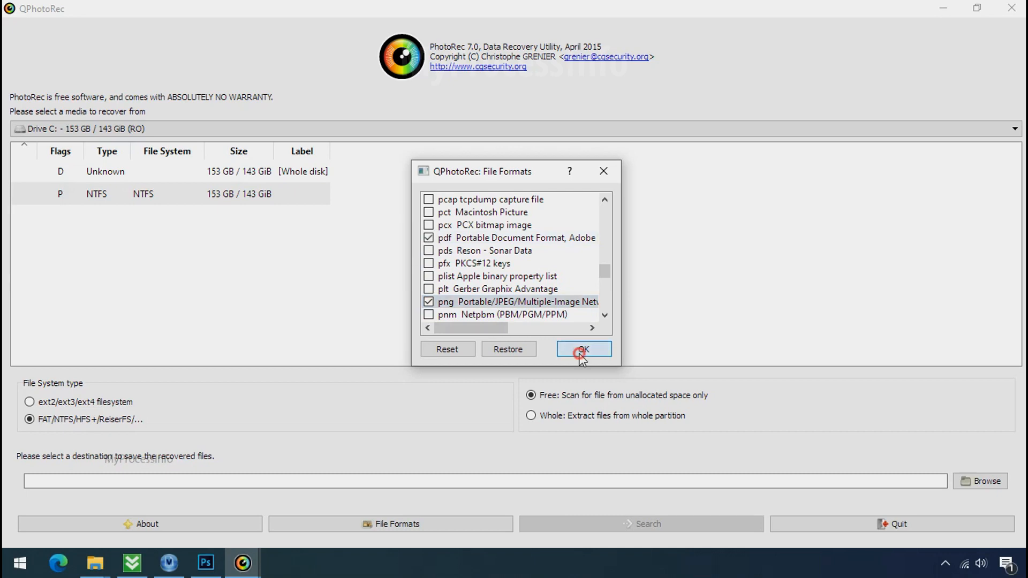
left_click(582, 349)
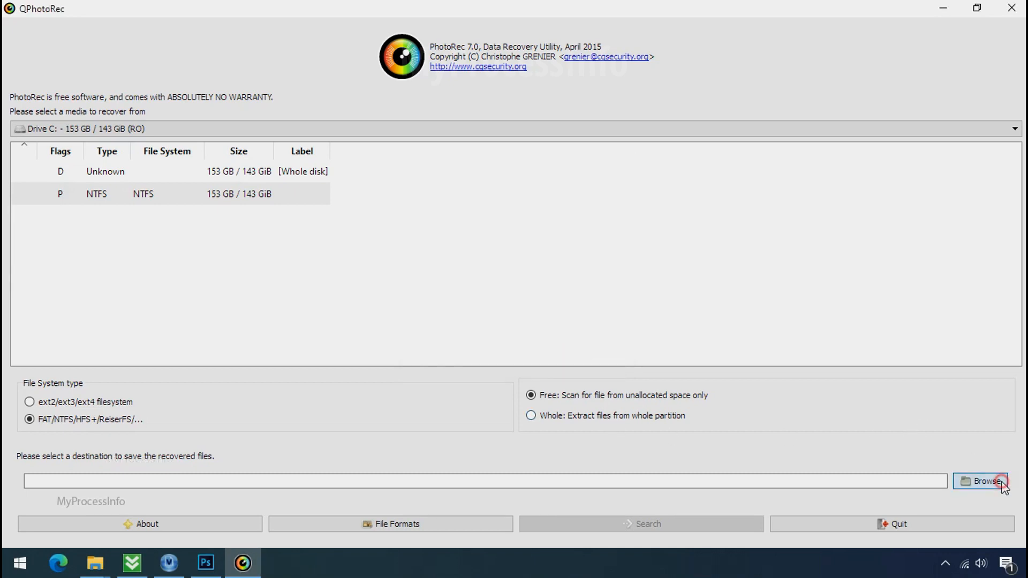
- Create a new Recovery folder on G: and set it as the save destination
left_click(982, 481)
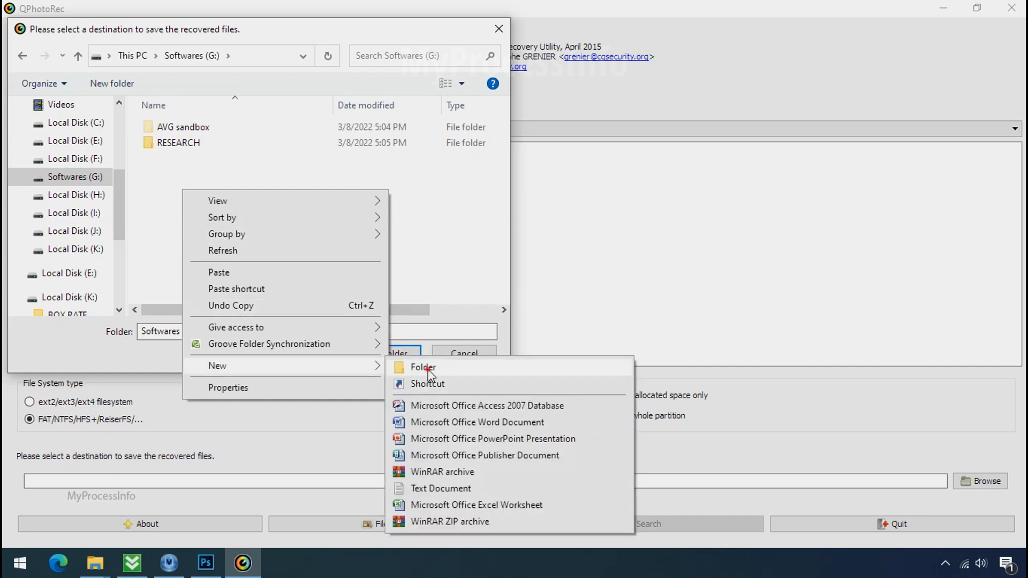
left_click(422, 367)
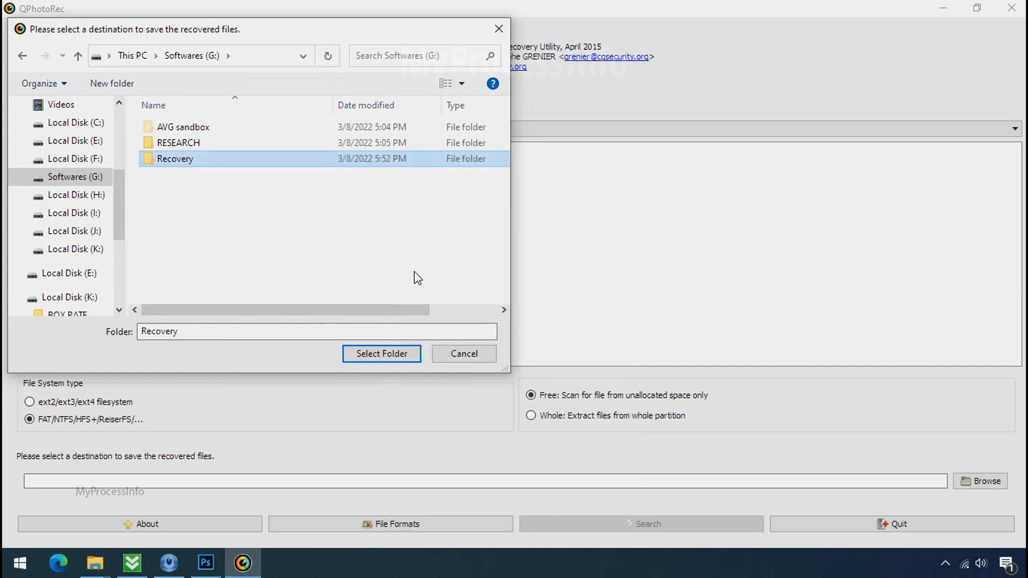
left_click(381, 354)
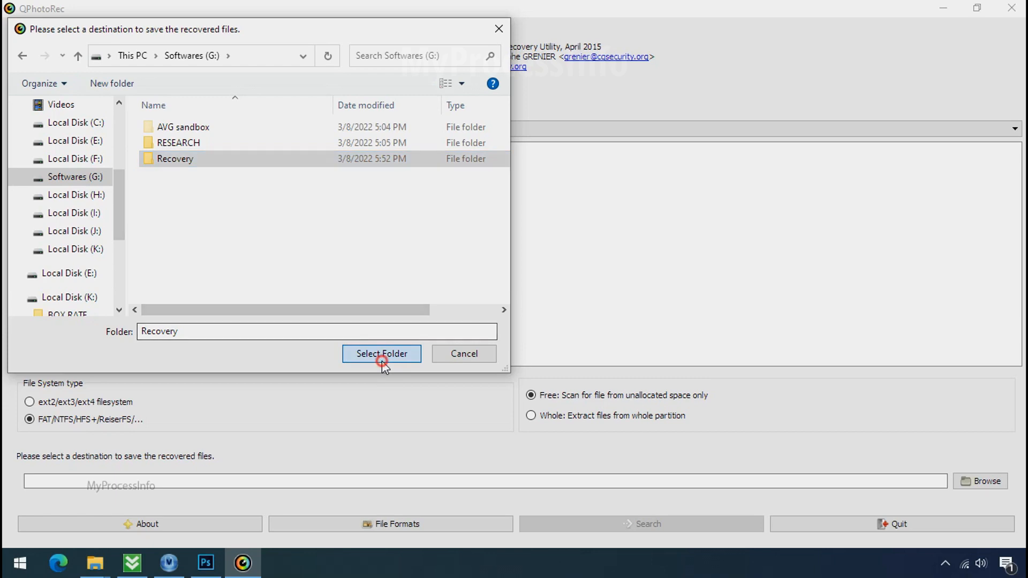
left_click(381, 353)
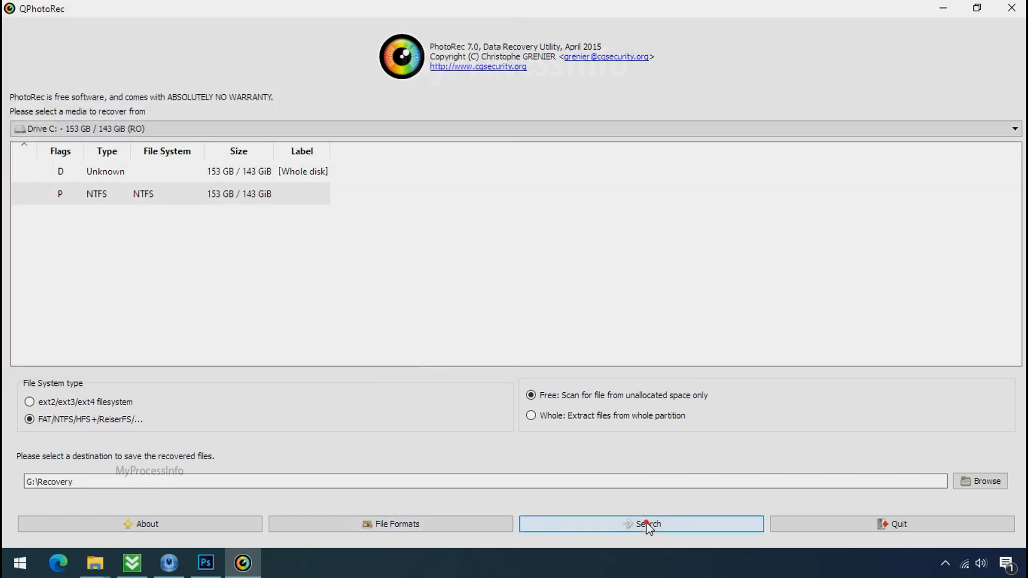
- Start the Drive C scan into G:\Recovery and minimise QPhotoRec to the desktop
left_click(640, 523)
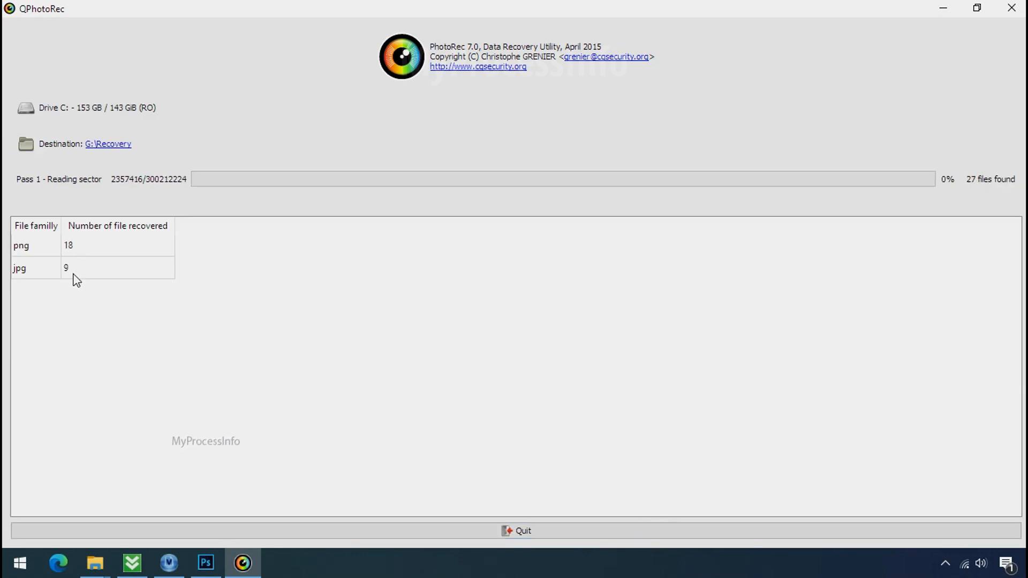
left_click(977, 7)
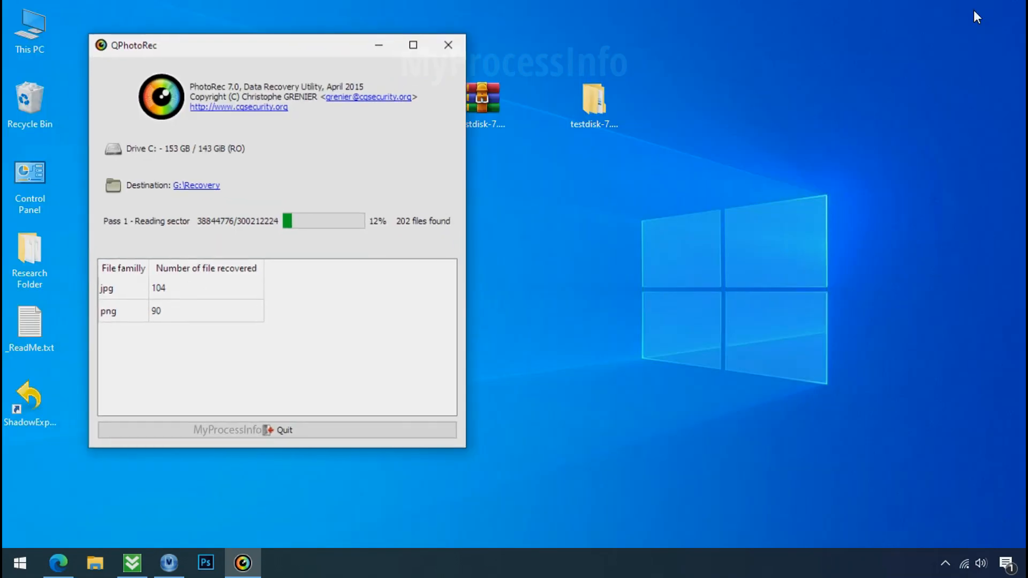
left_click(94, 562)
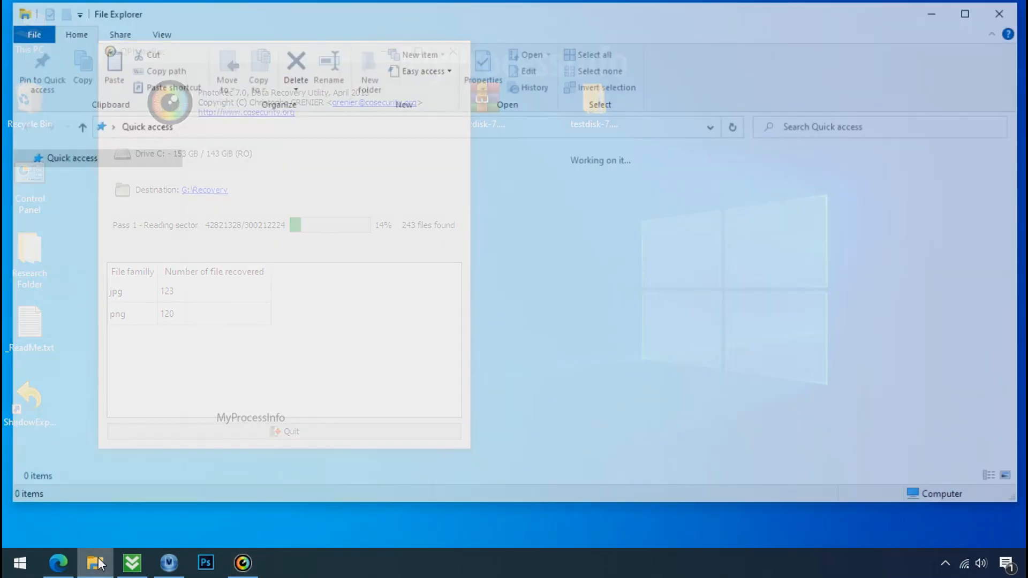
- Browse G:\Recovery\recup_dir.3 to view the recovered jpg, png and pdf files
left_click(231, 190)
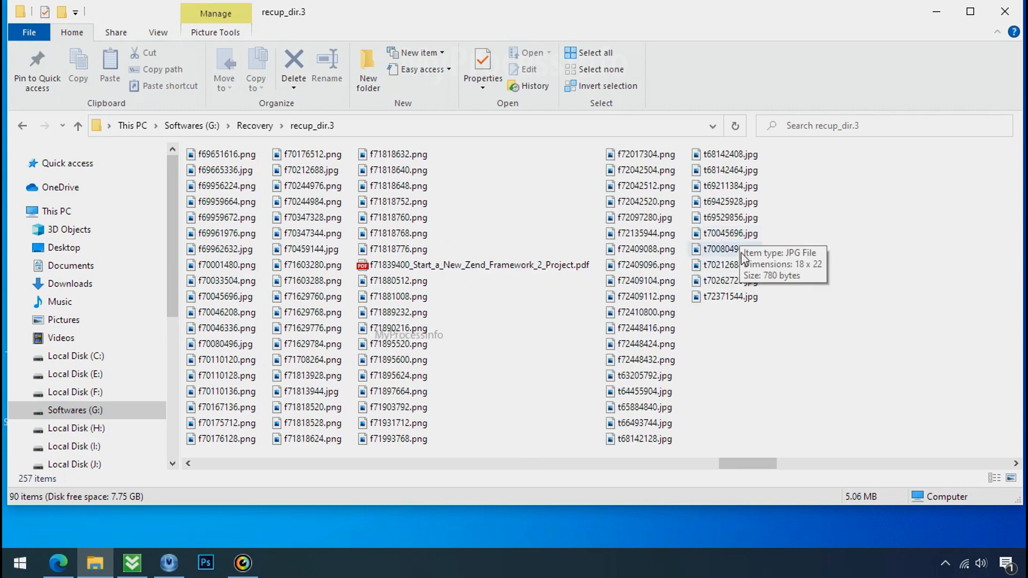
scroll("right", 3)
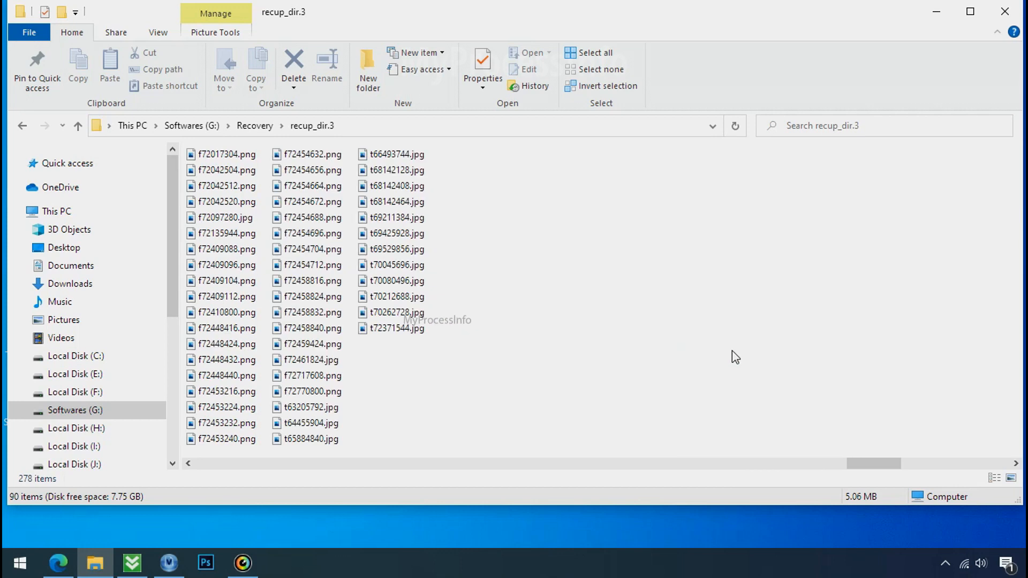